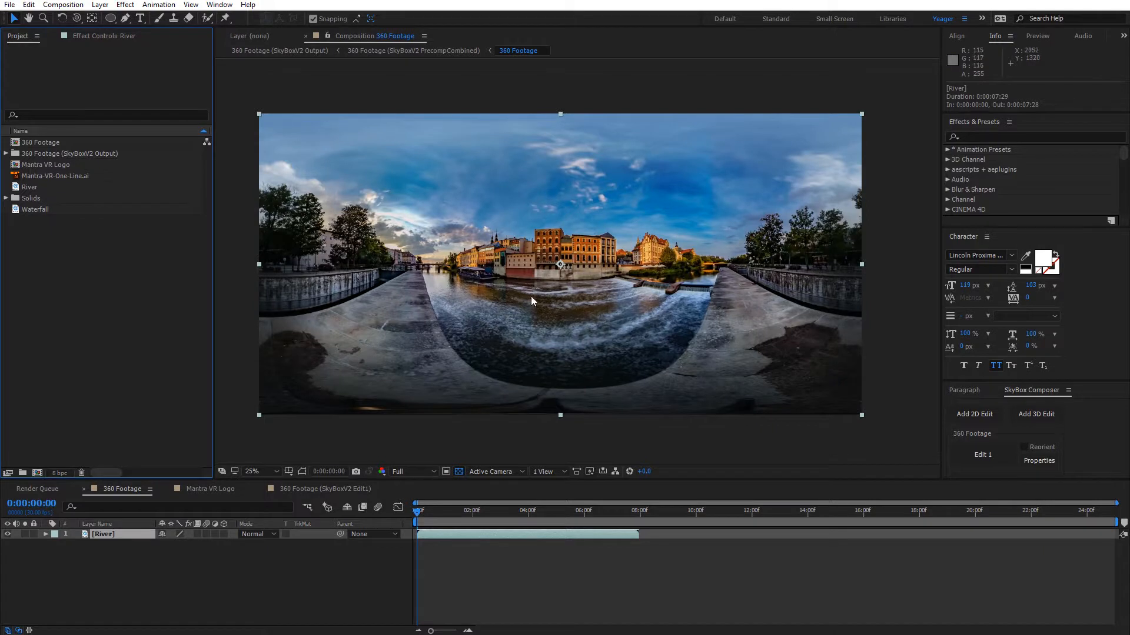
pyautogui.moveTo(425, 373)
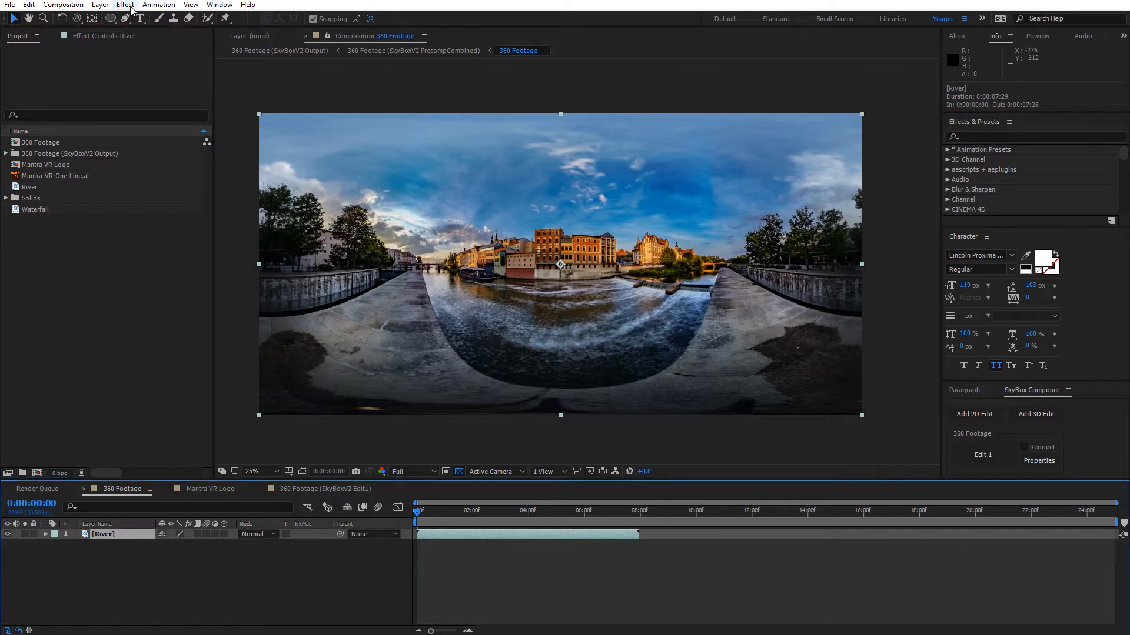
# Apply Mettle's Mantra VR Graphix effect to the River footage layer.
pyautogui.click(124, 5)
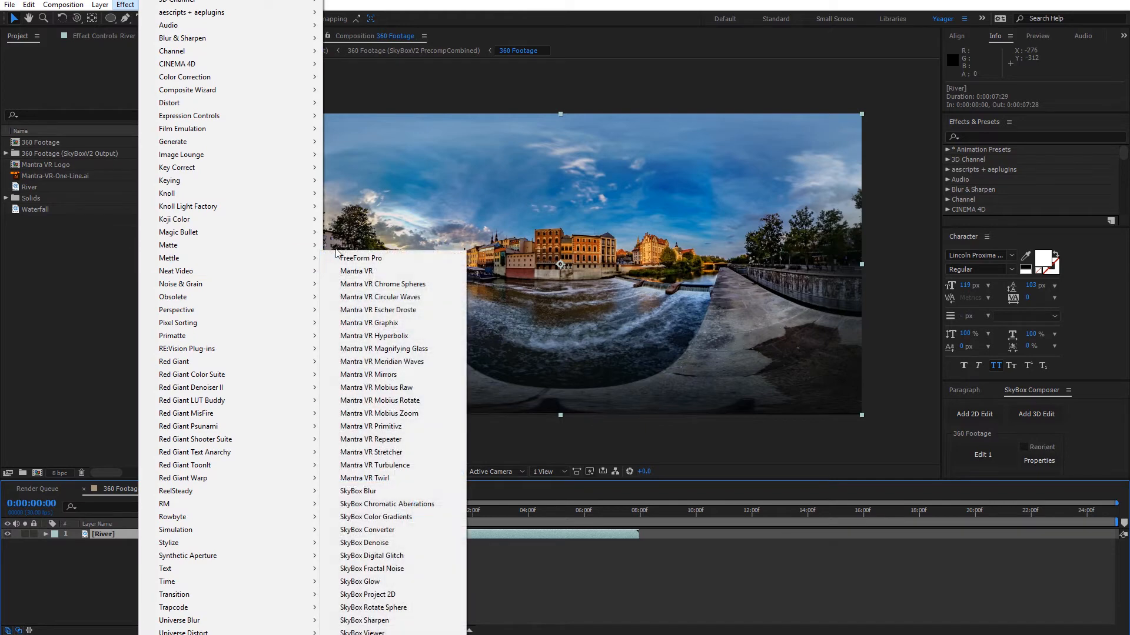
pyautogui.moveTo(368, 323)
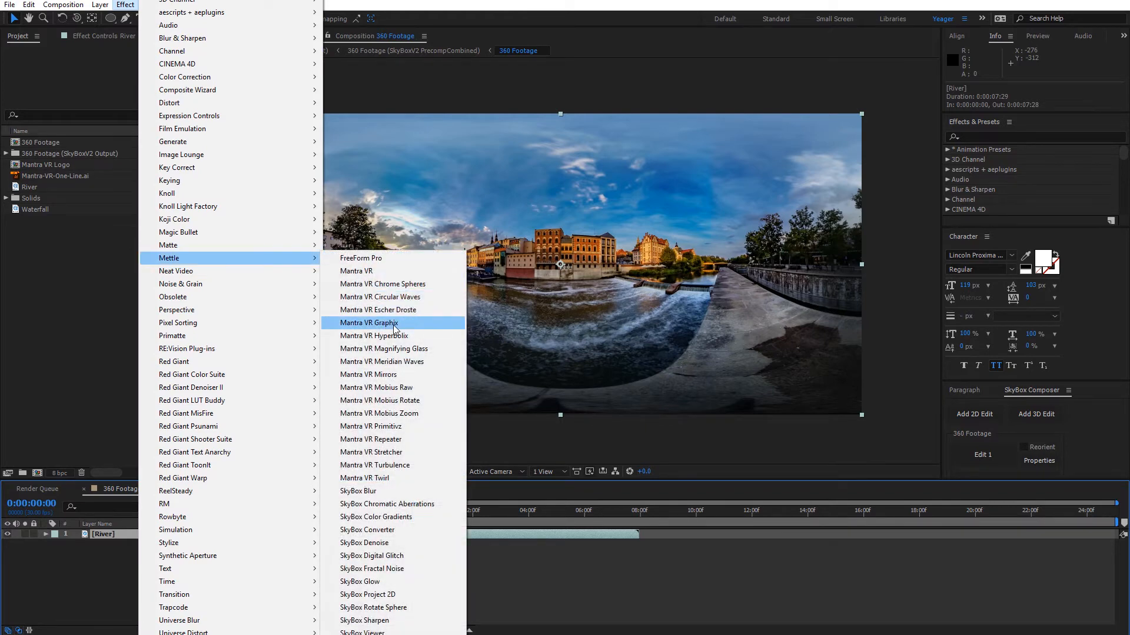
pyautogui.click(369, 323)
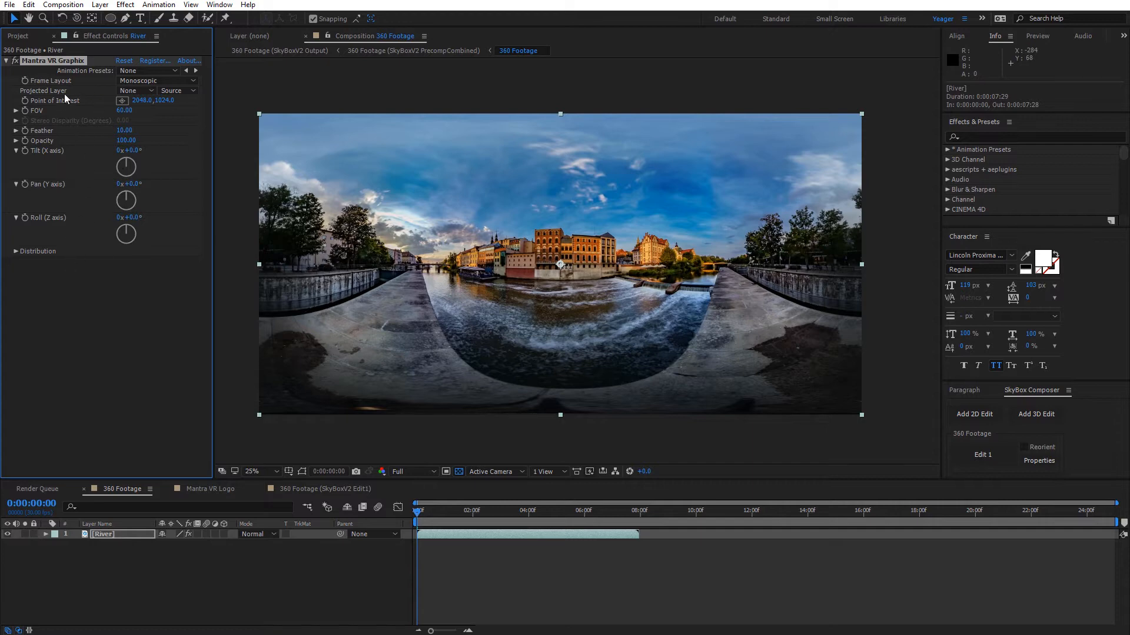
pyautogui.moveTo(106, 271)
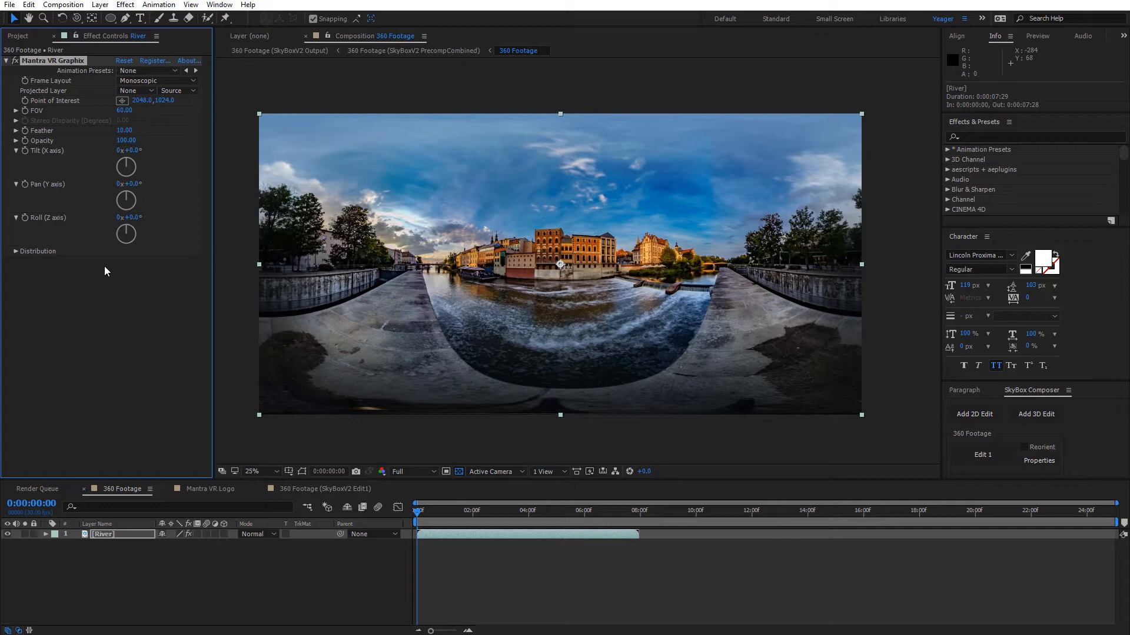
pyautogui.moveTo(84, 193)
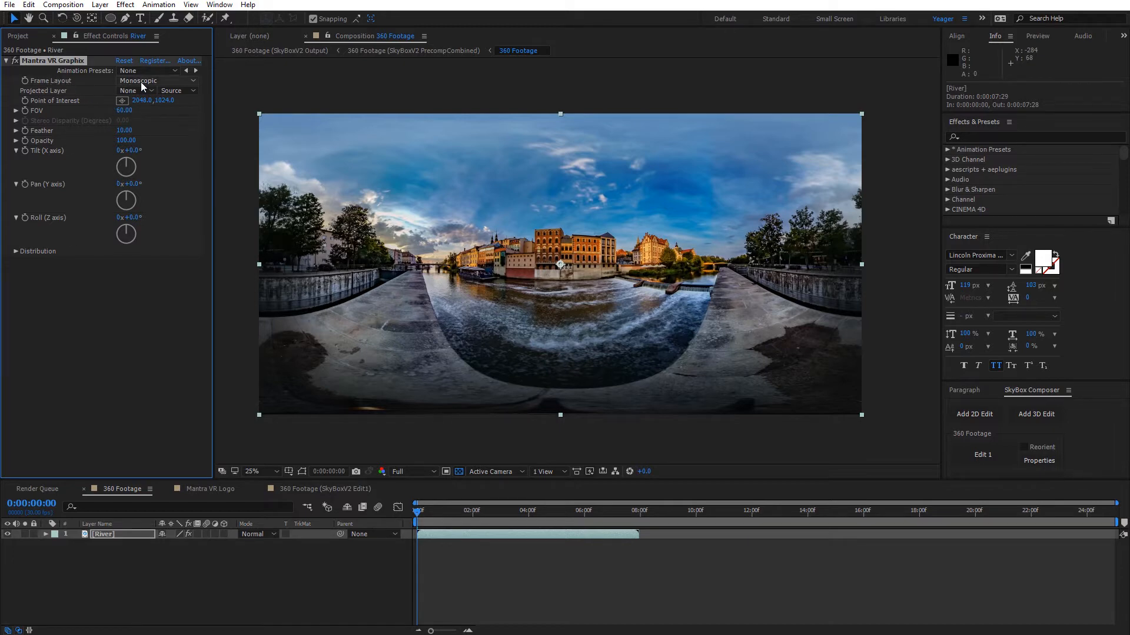
pyautogui.moveTo(87, 86)
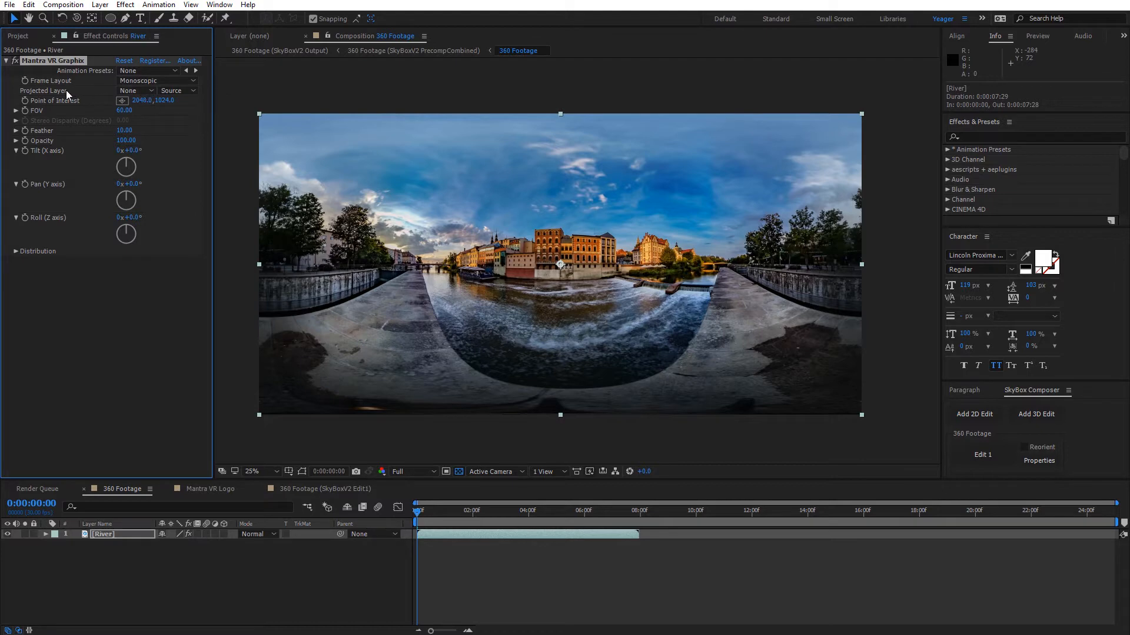
pyautogui.moveTo(57, 93)
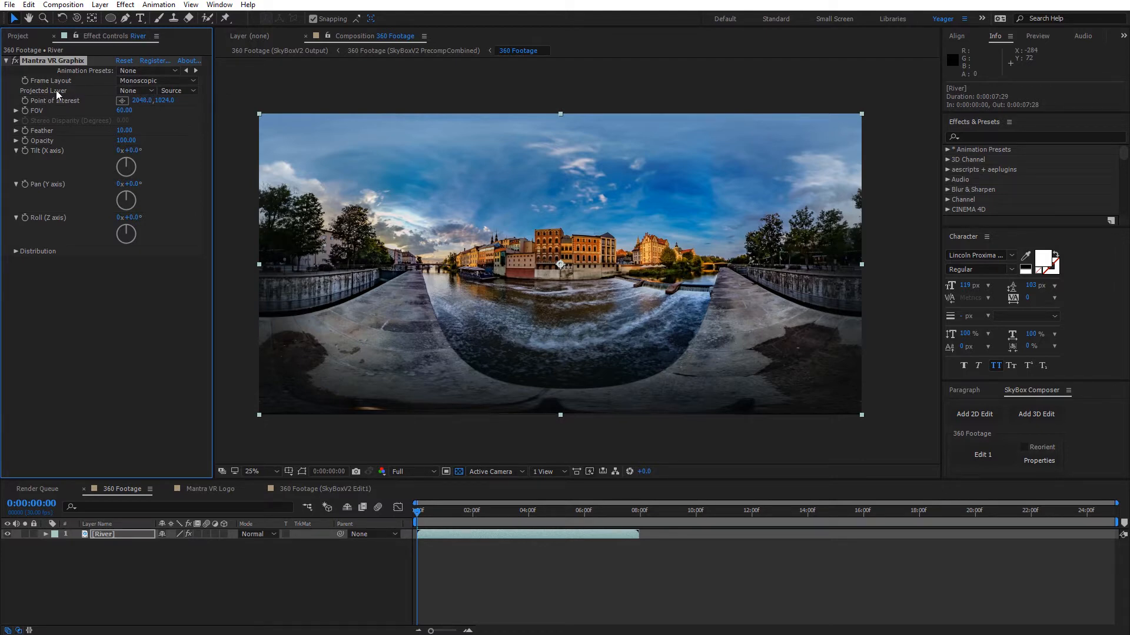
pyautogui.click(134, 90)
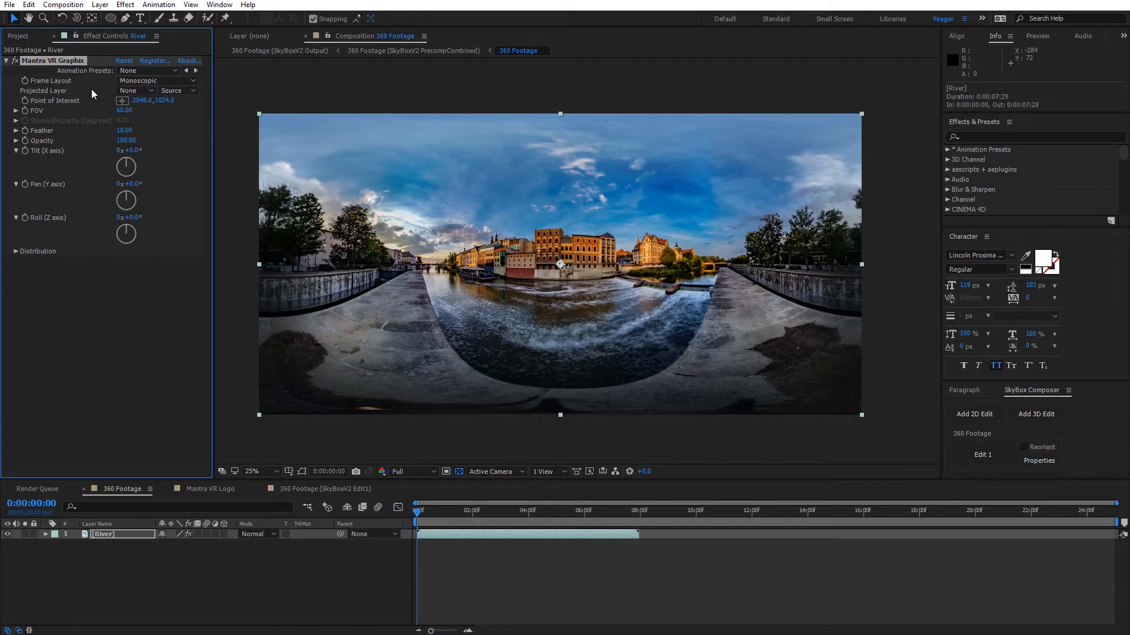
# Open the Mantra VR Logo comp and toggle the transparency grid checkerboard.
pyautogui.click(21, 36)
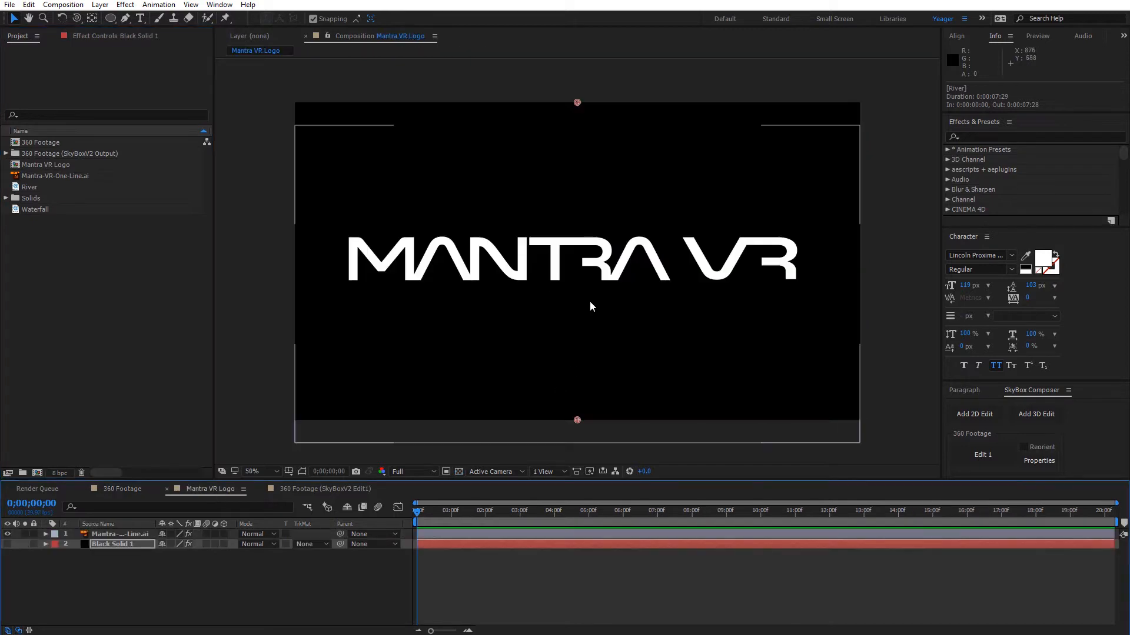
pyautogui.click(459, 471)
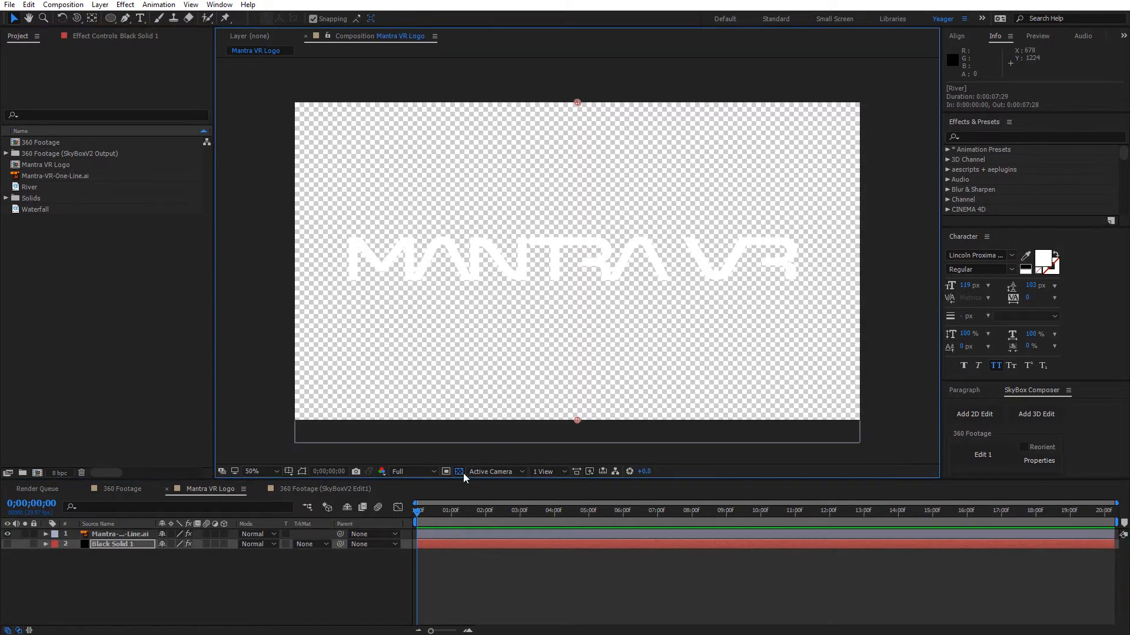
pyautogui.click(458, 472)
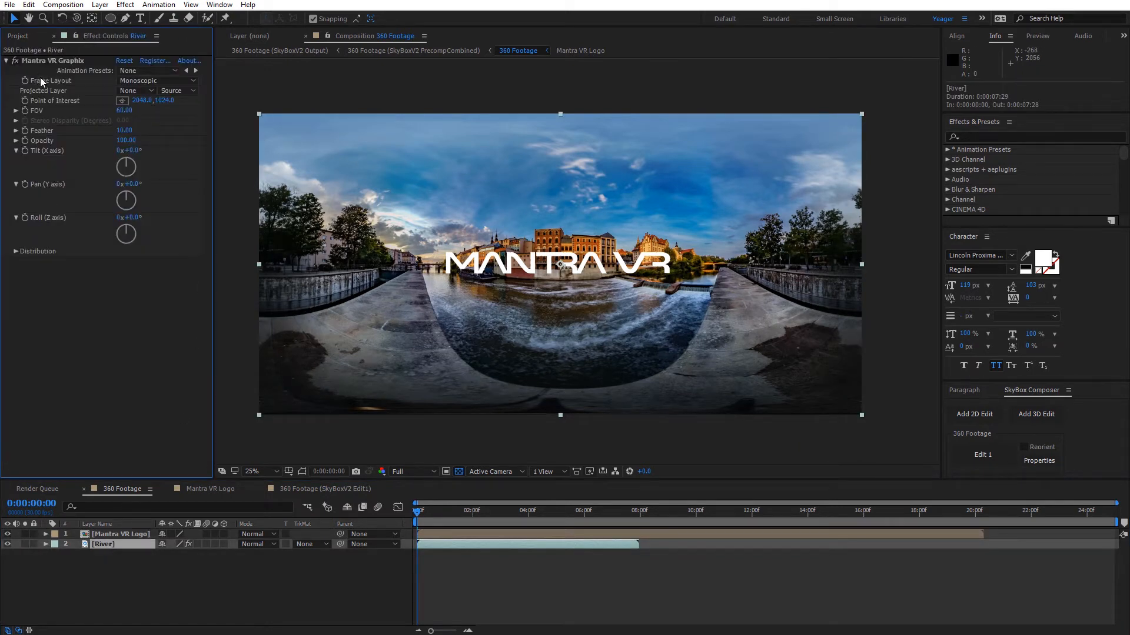
# Set Mantra VR Graphix Projected Layer to '1. Mantra VR Logo'.
pyautogui.click(134, 90)
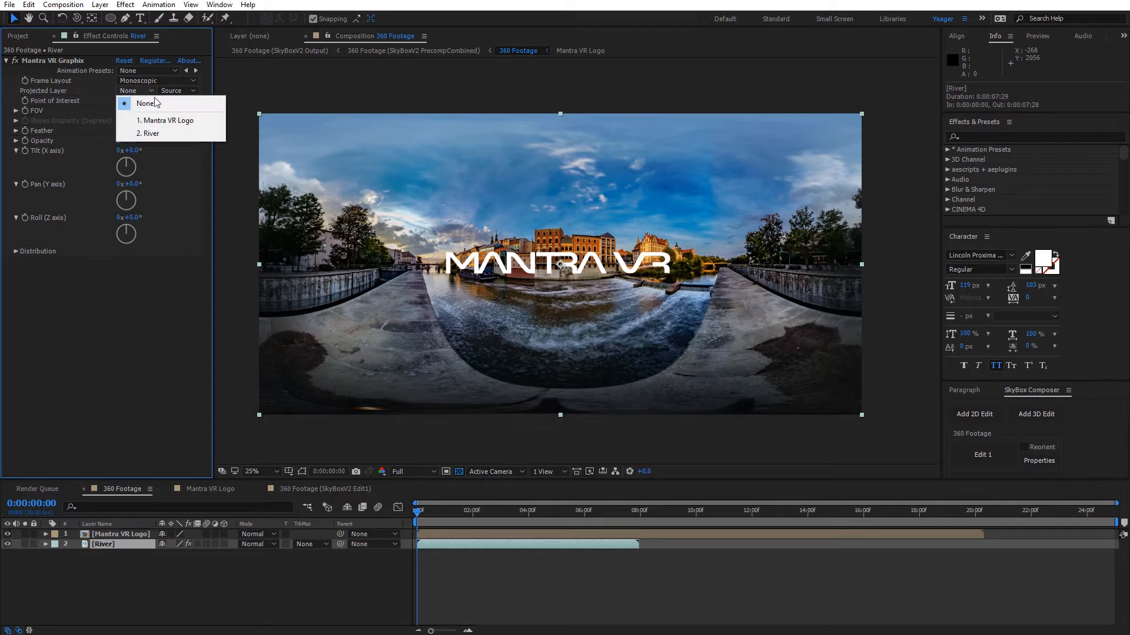
pyautogui.moveTo(169, 120)
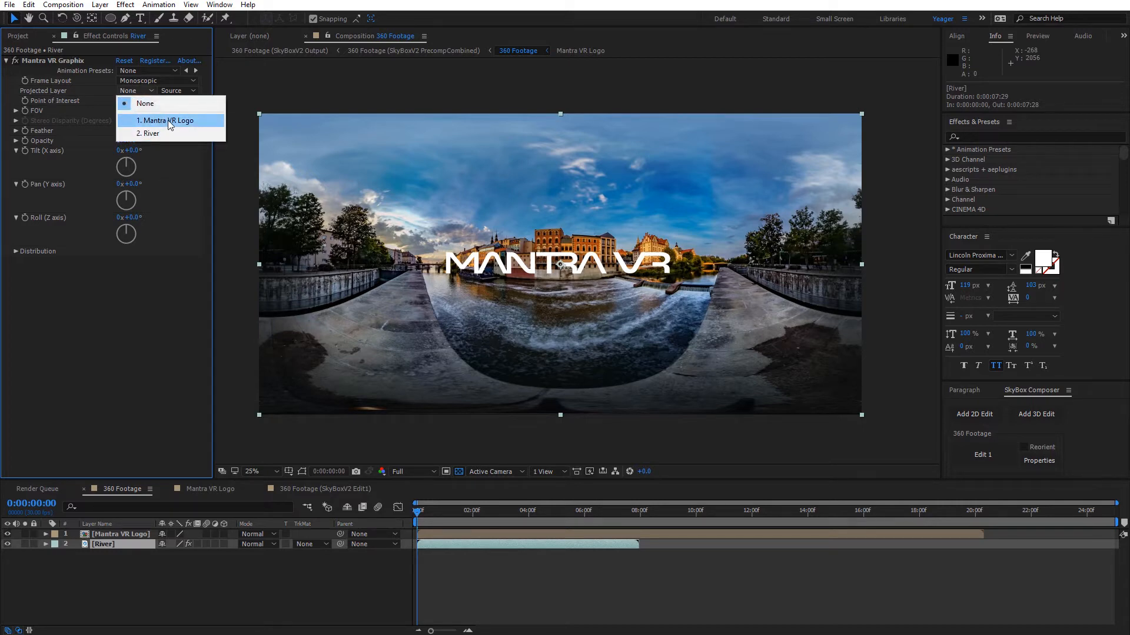
pyautogui.click(169, 120)
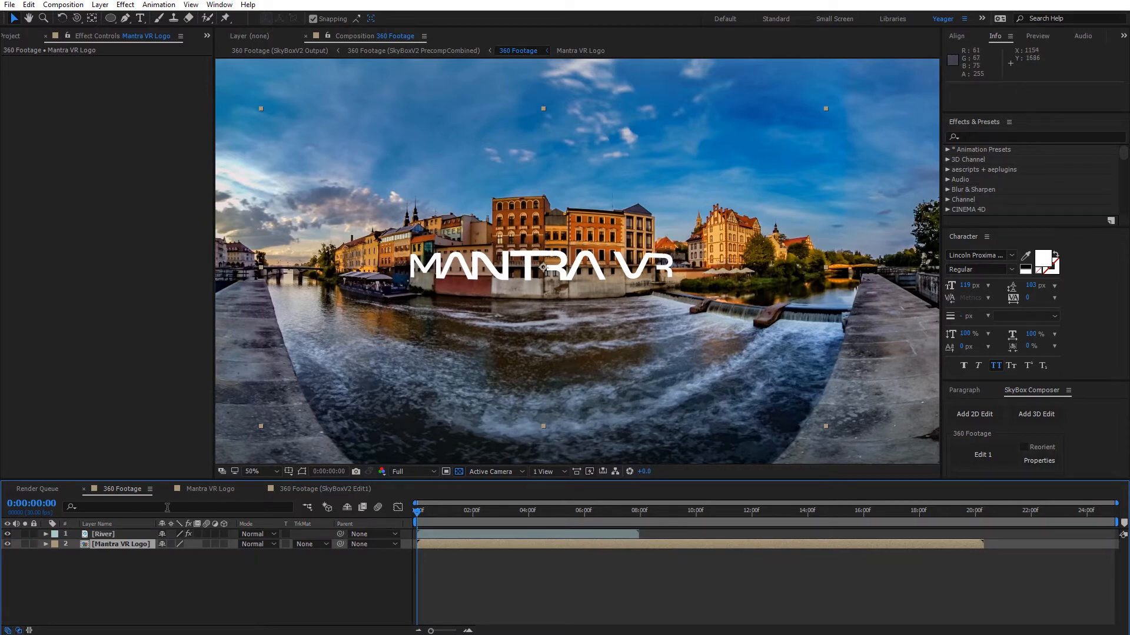
# Select River to reach its Mantra VR Graphix FOV, raising it to 80.
pyautogui.click(103, 534)
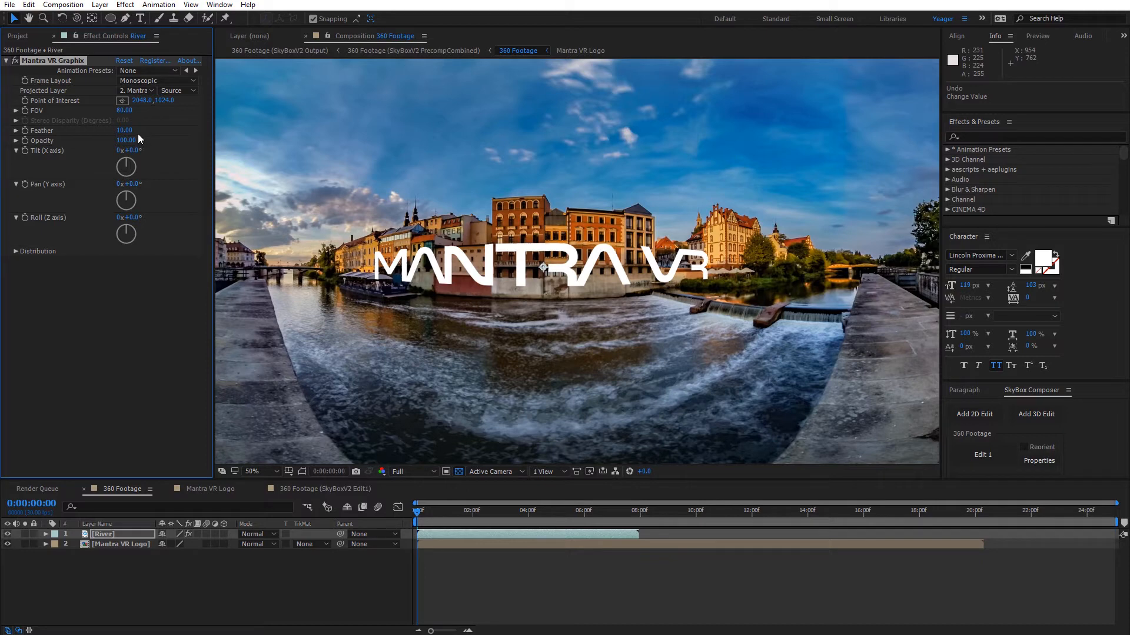
pyautogui.moveTo(91, 104)
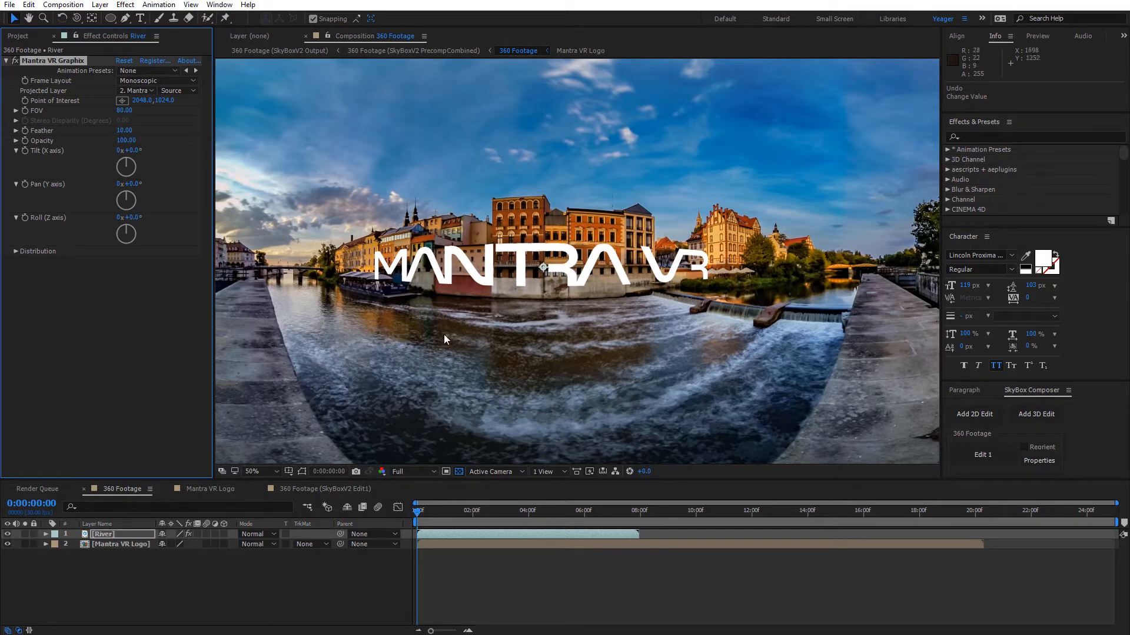
pyautogui.moveTo(301, 279)
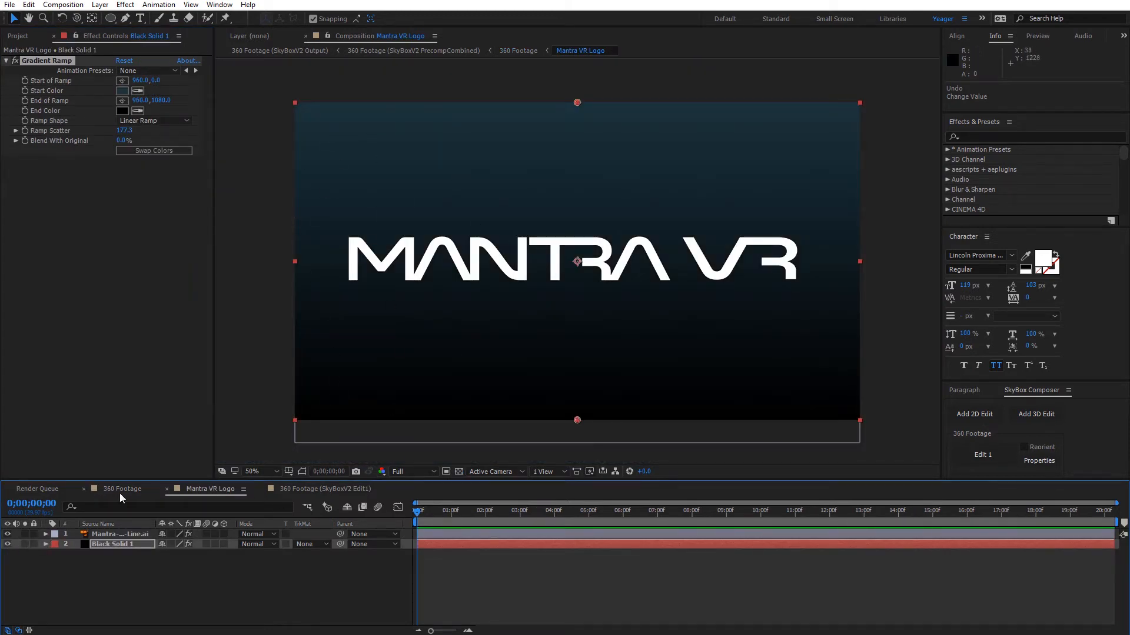
# Return to 360 Footage to see the gradient-backed logo panel with feather 0.
pyautogui.click(122, 489)
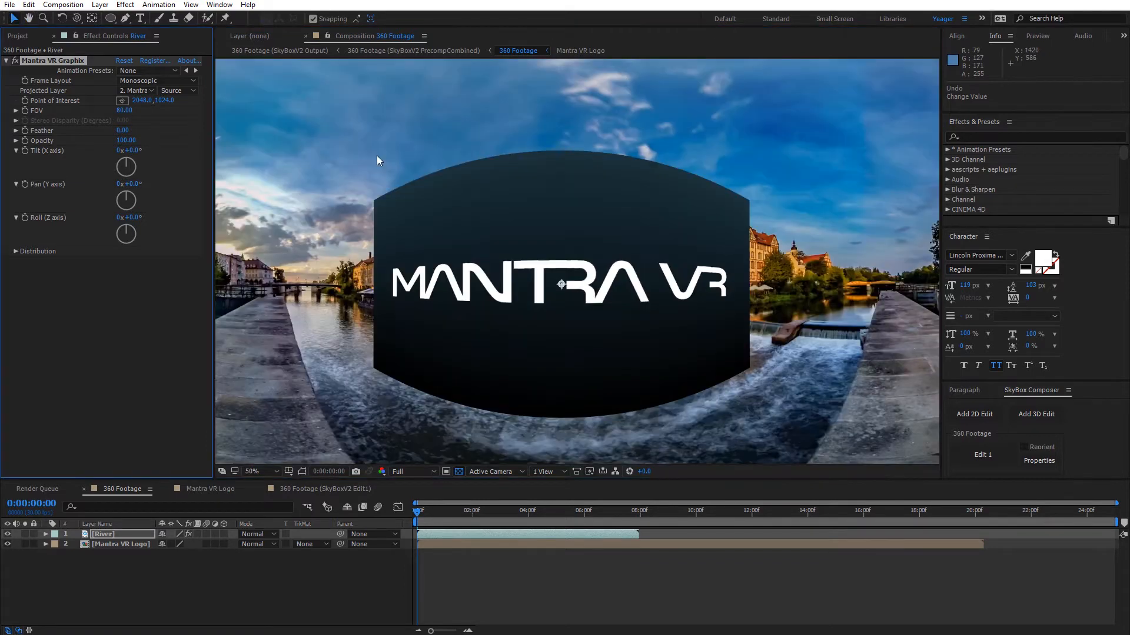
pyautogui.click(123, 130)
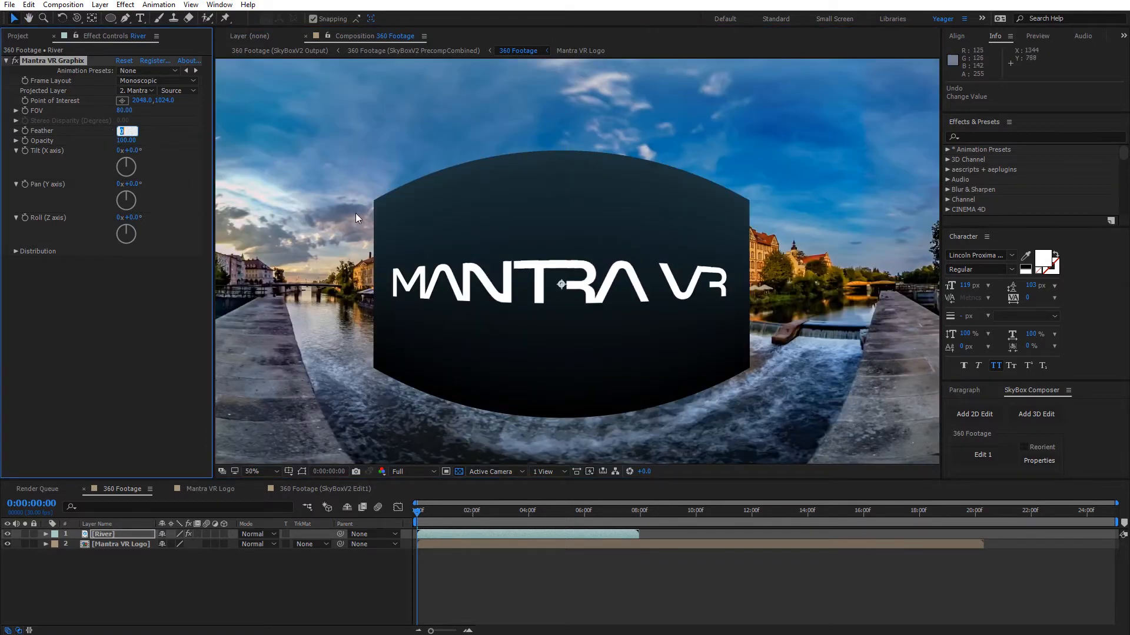
pyautogui.moveTo(159, 136)
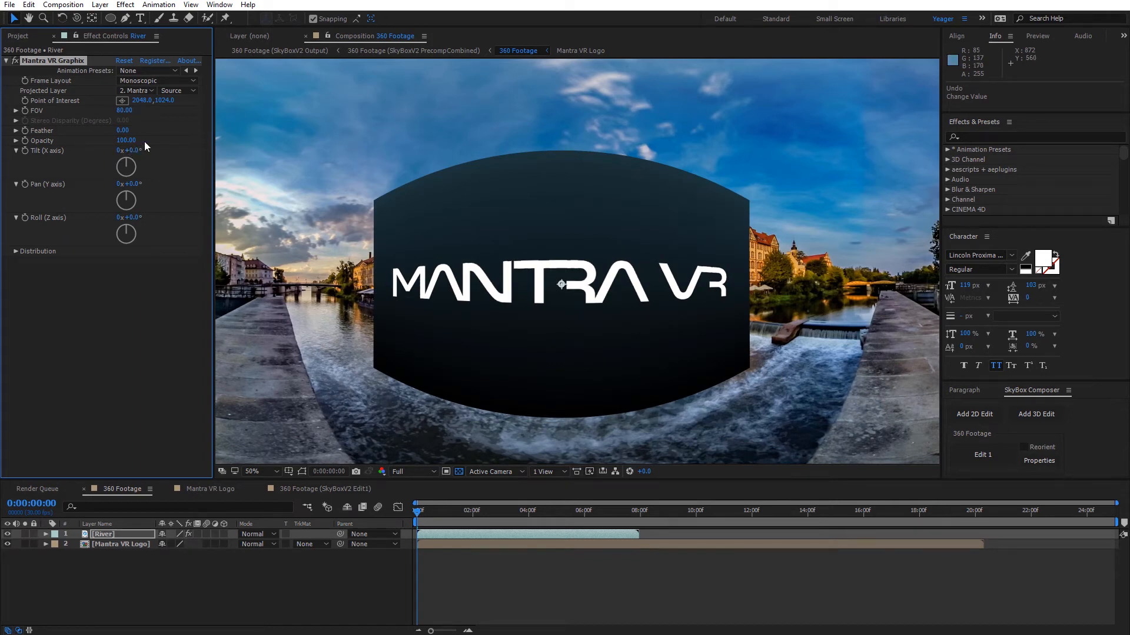
# Drag the projected logo's tilt, pan and position until MANTRA VR is centred on the horizon.
pyautogui.moveTo(129, 150); pyautogui.dragTo(118, 150)
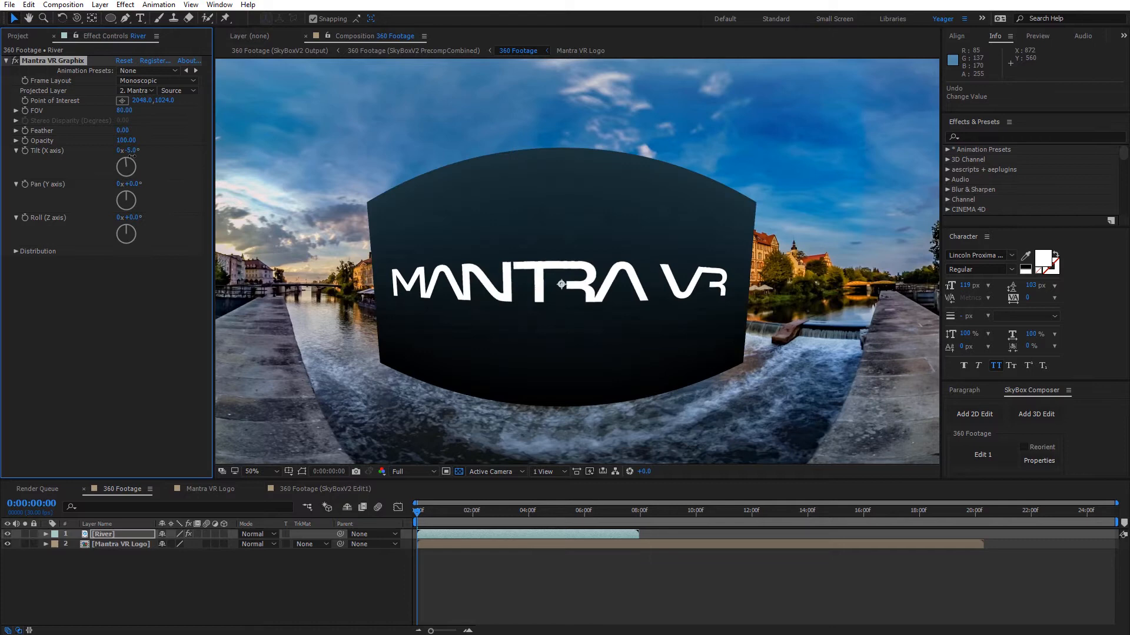
pyautogui.moveTo(128, 169); pyautogui.dragTo(128, 179)
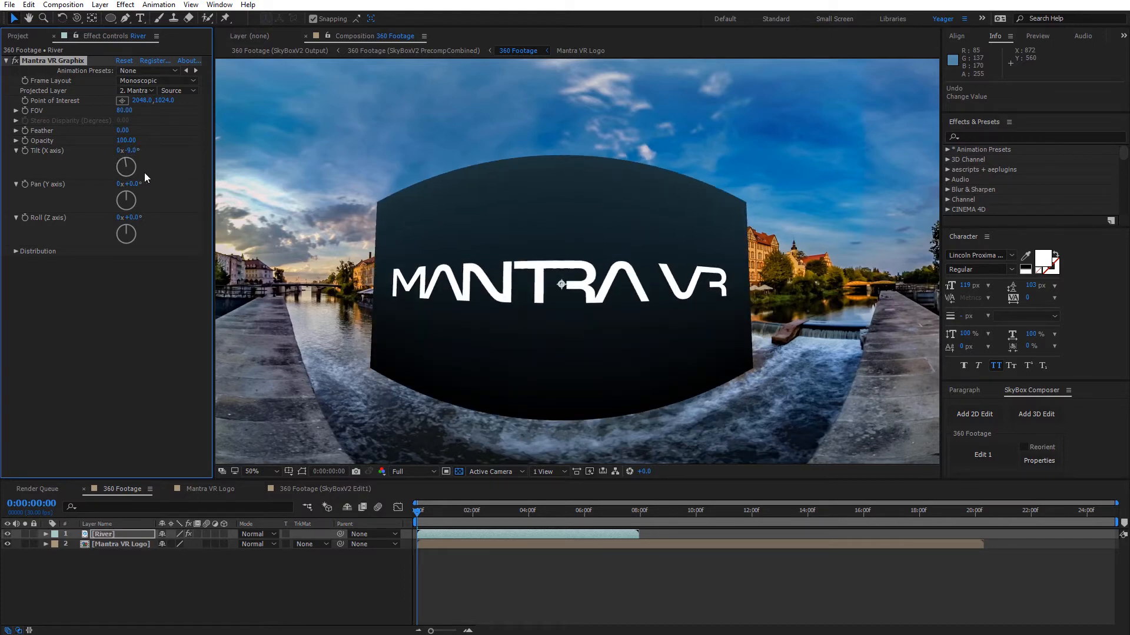
pyautogui.moveTo(129, 200); pyautogui.dragTo(166, 180)
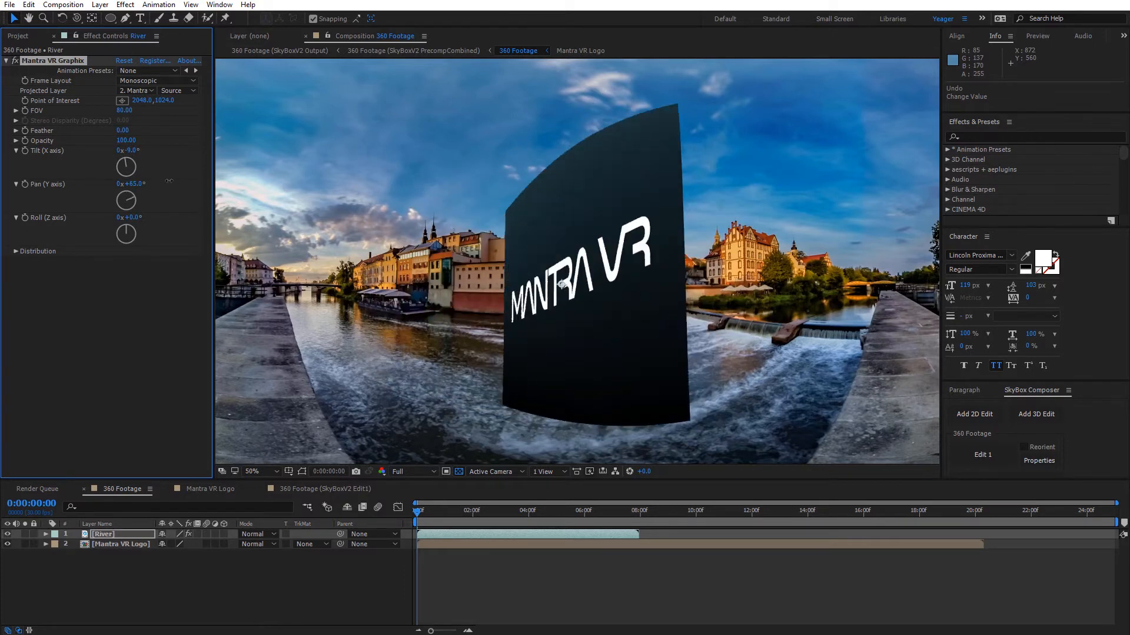
pyautogui.moveTo(134, 183); pyautogui.dragTo(133, 183)
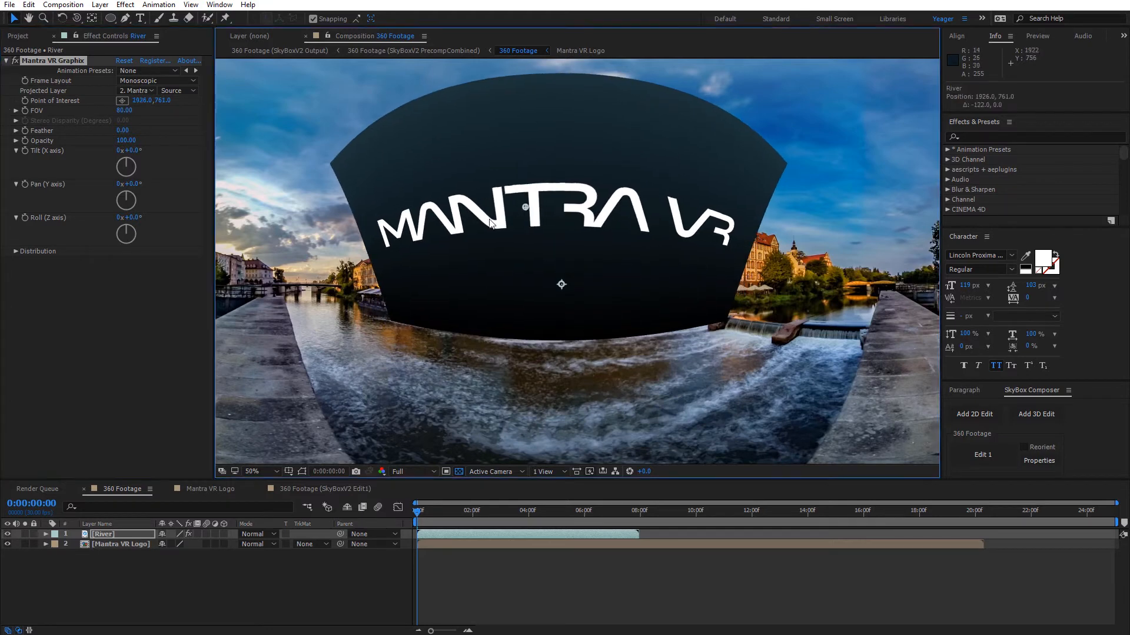
pyautogui.moveTo(490, 223); pyautogui.dragTo(838, 280)
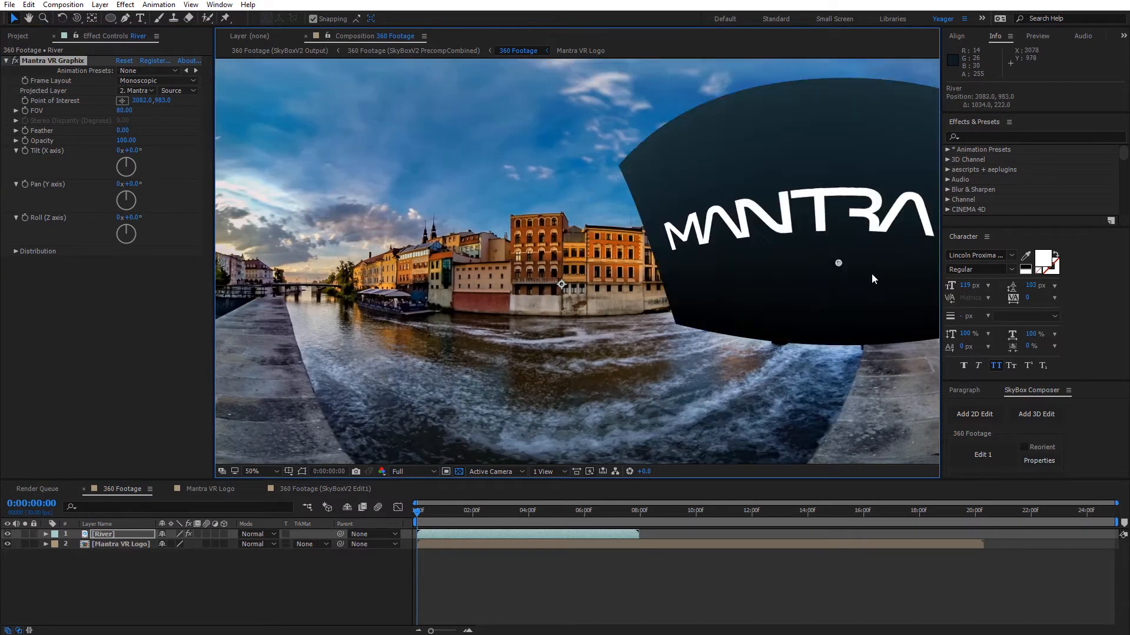
pyautogui.moveTo(838, 262); pyautogui.dragTo(562, 284)
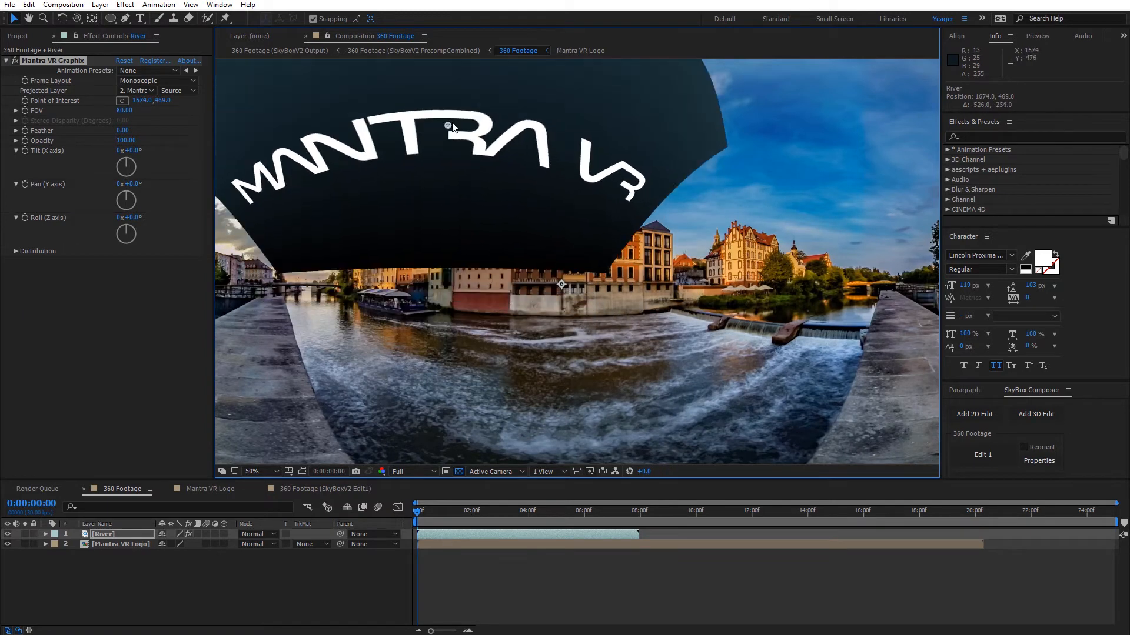
pyautogui.moveTo(446, 126); pyautogui.dragTo(594, 263)
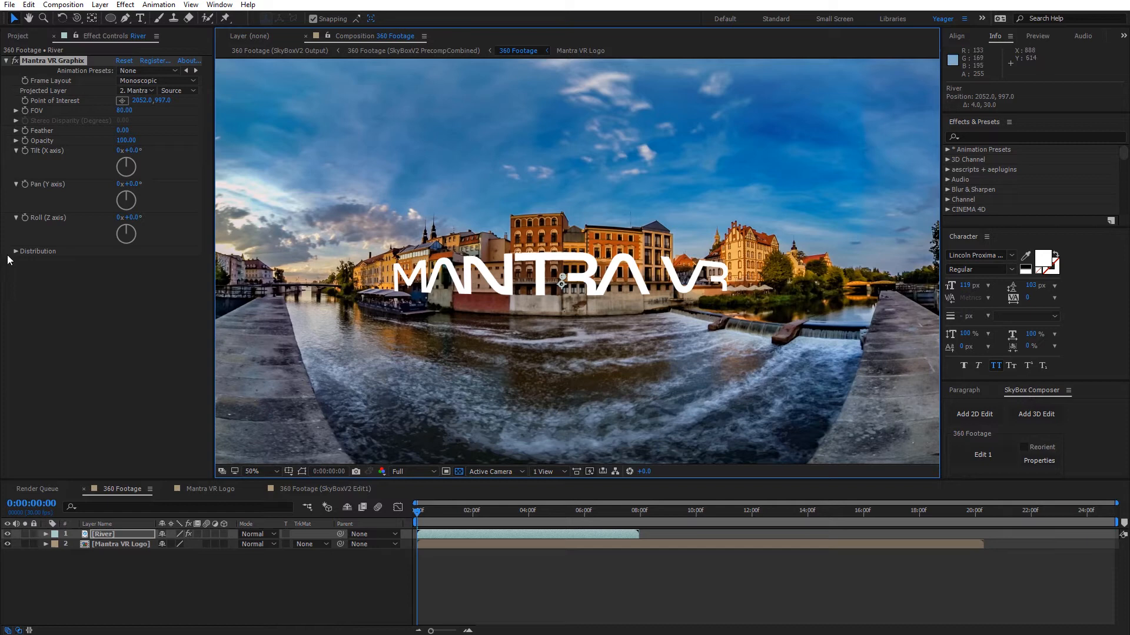
# Expand the Distribution settings of River's Mantra VR Graphix effect.
pyautogui.click(15, 251)
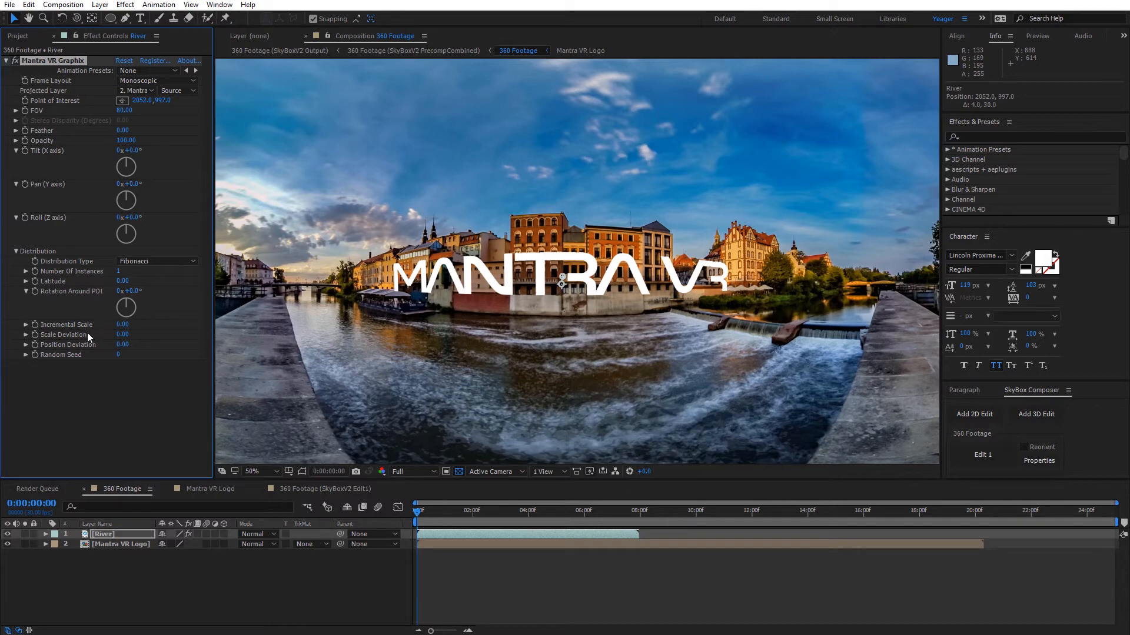
pyautogui.moveTo(81, 261)
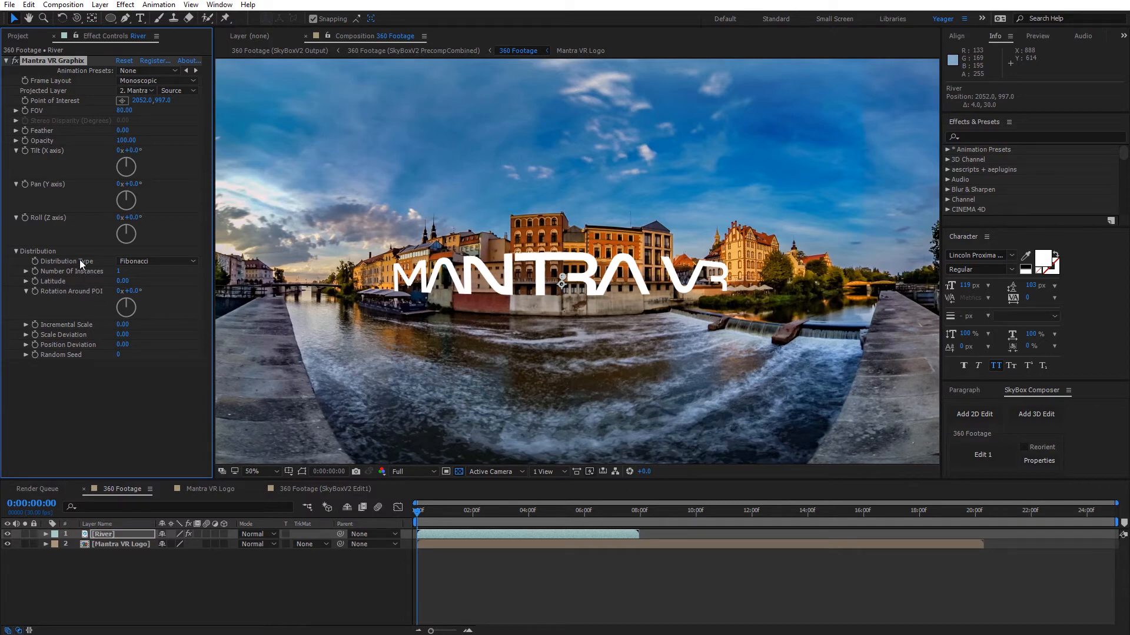
pyautogui.moveTo(97, 276)
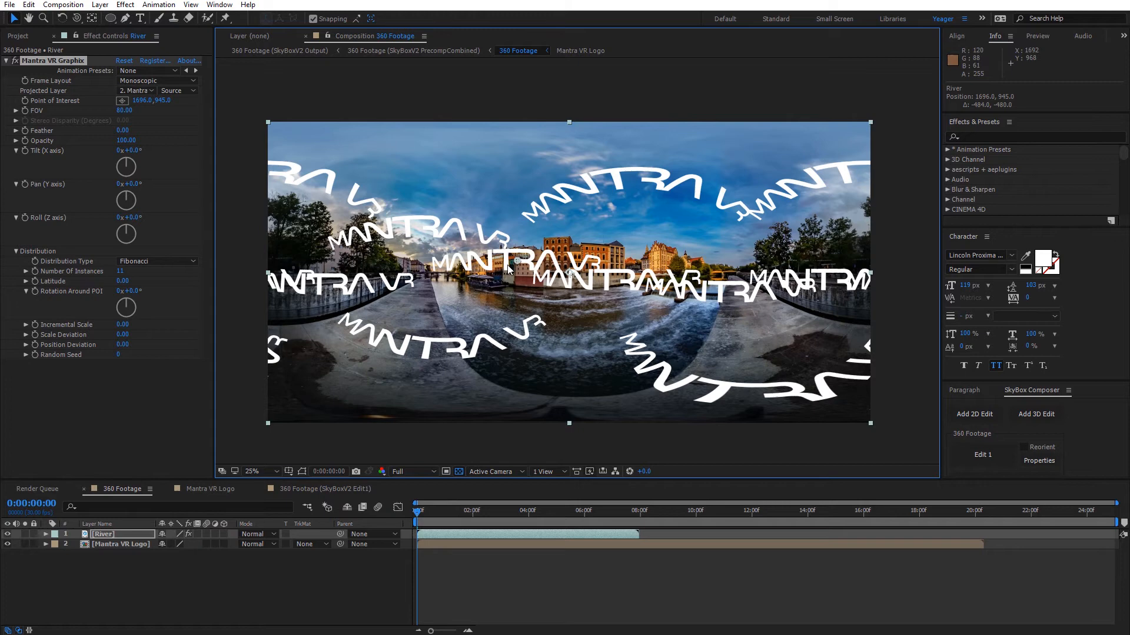
pyautogui.moveTo(509, 216)
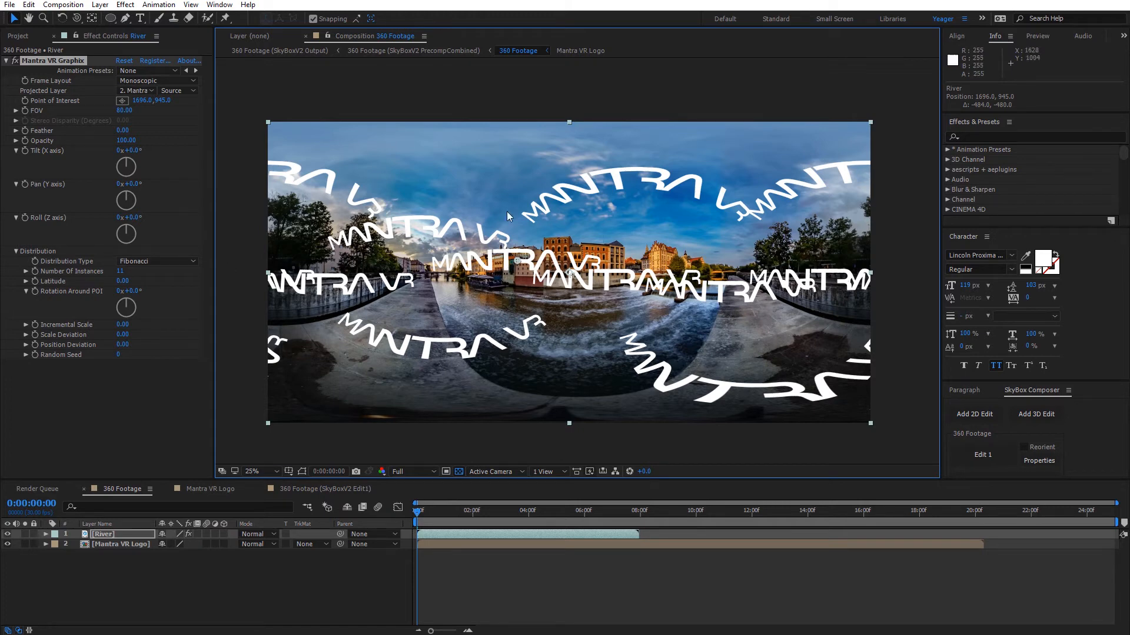
pyautogui.moveTo(625, 381)
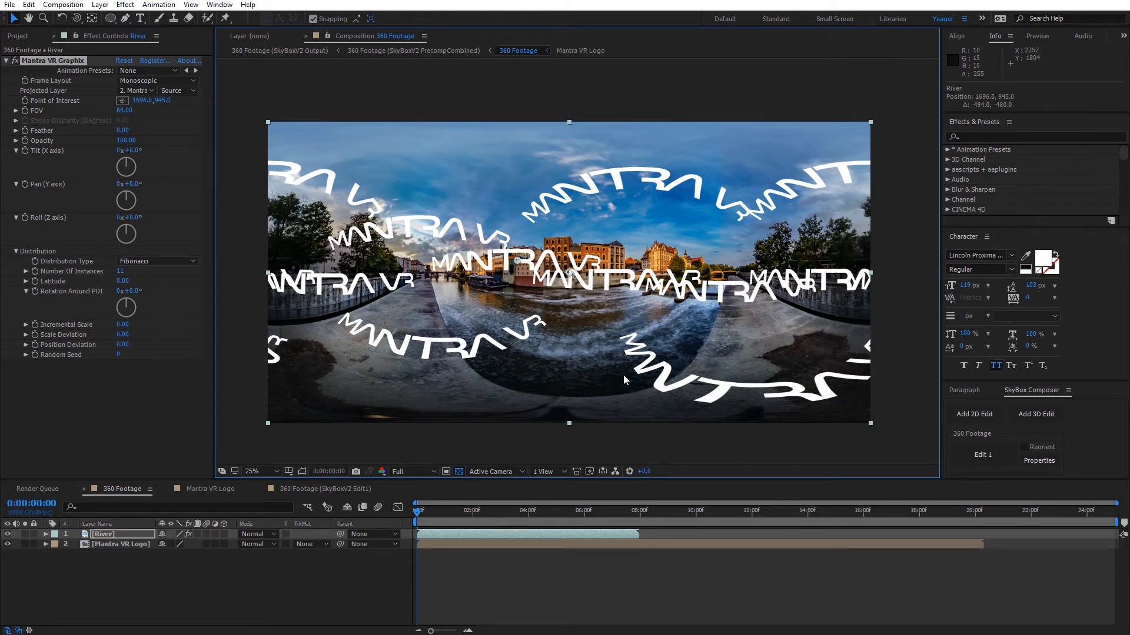
pyautogui.moveTo(694, 440)
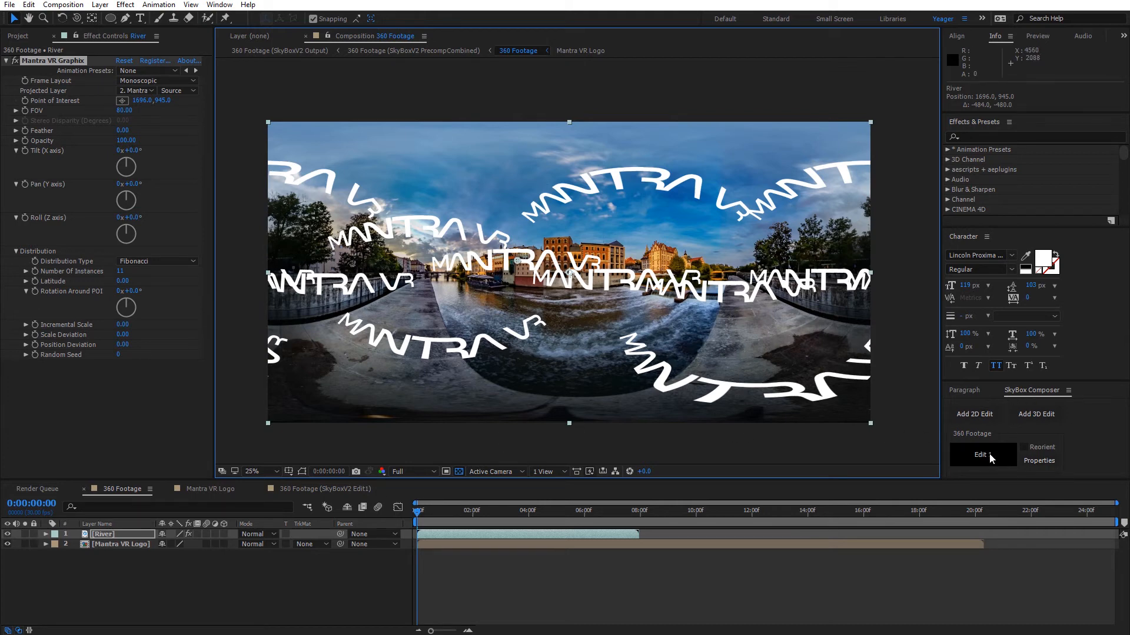
pyautogui.click(981, 455)
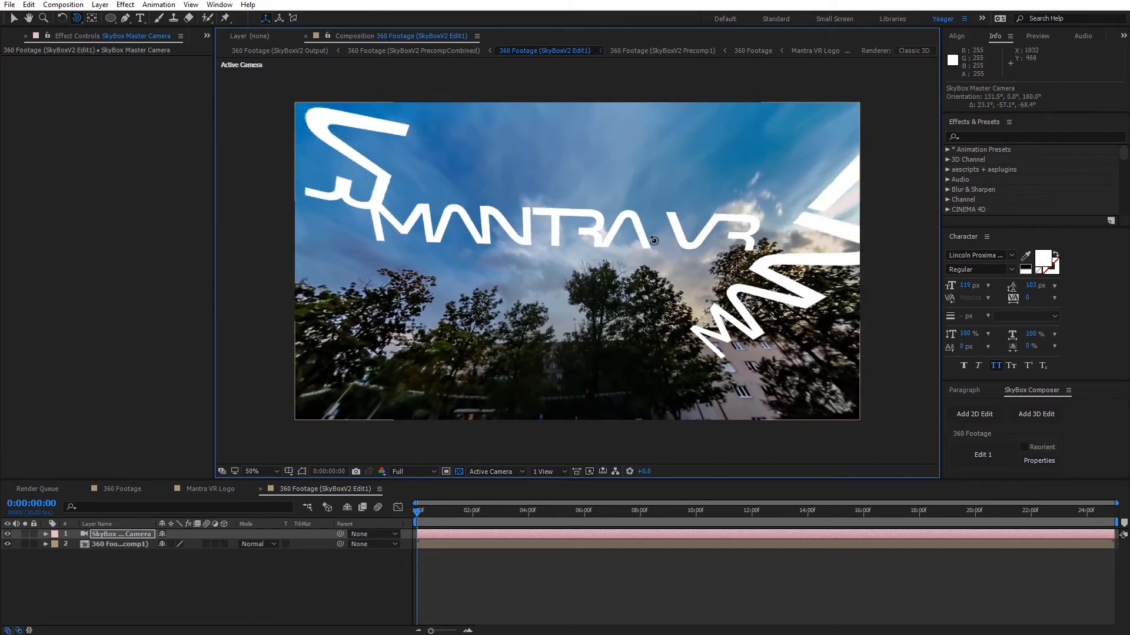
pyautogui.moveTo(652, 240); pyautogui.dragTo(604, 258)
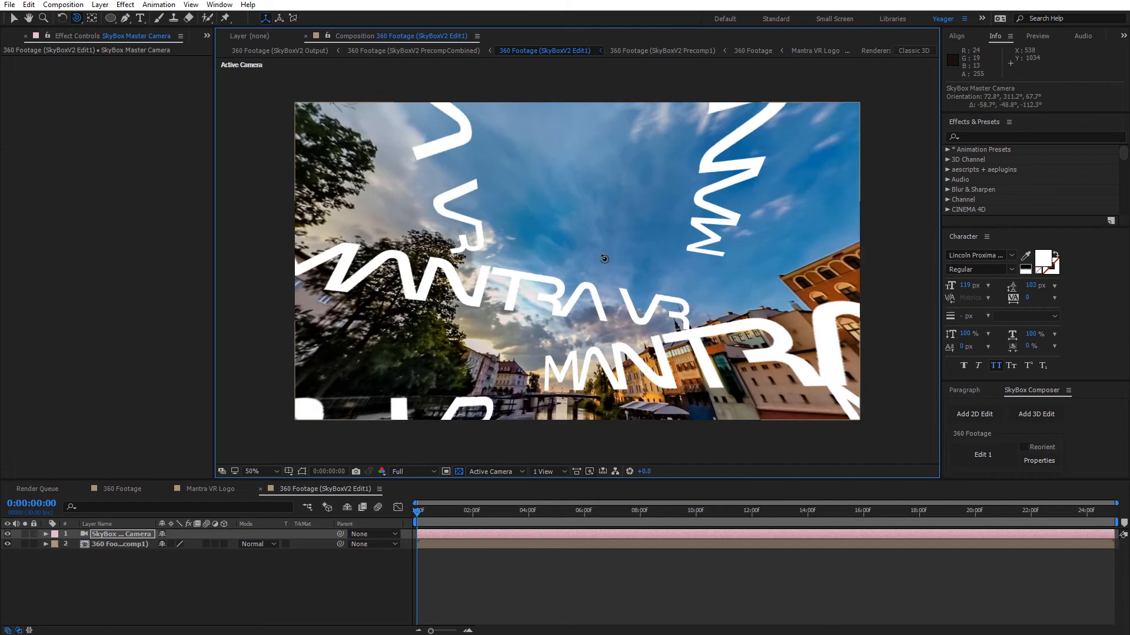
pyautogui.moveTo(603, 260); pyautogui.dragTo(631, 306)
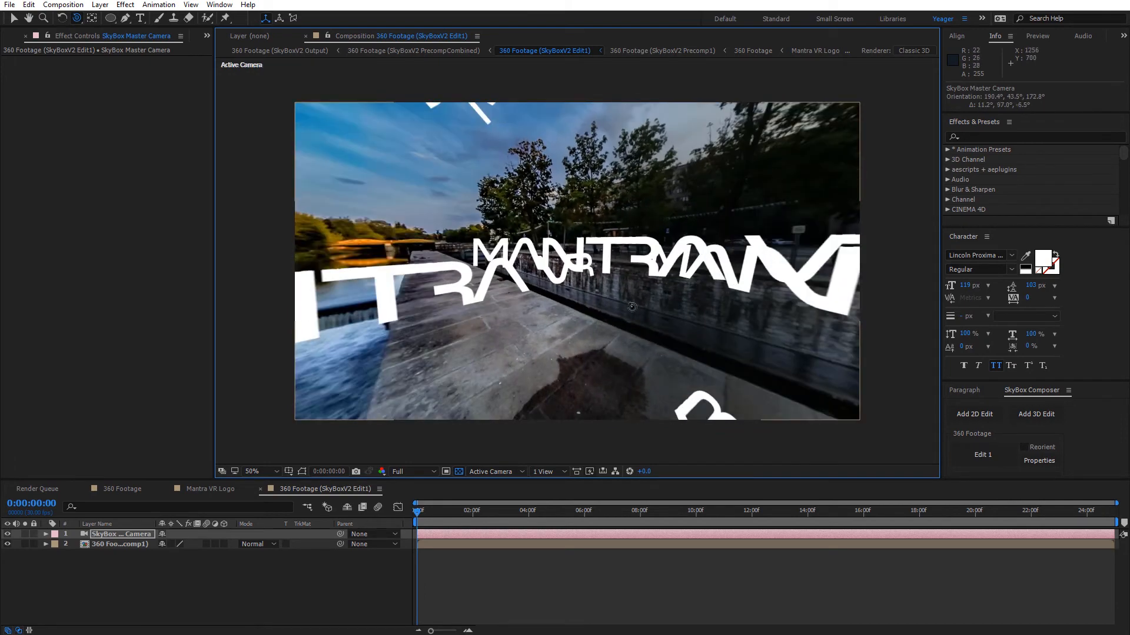
pyautogui.moveTo(632, 307); pyautogui.dragTo(571, 310)
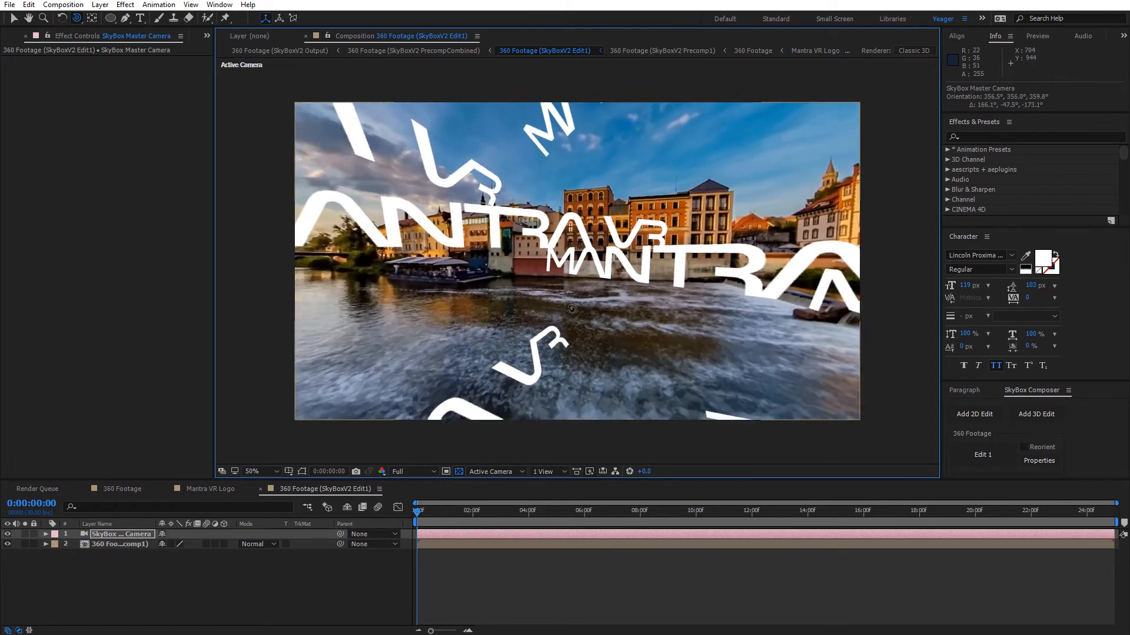
pyautogui.moveTo(571, 309); pyautogui.dragTo(568, 318)
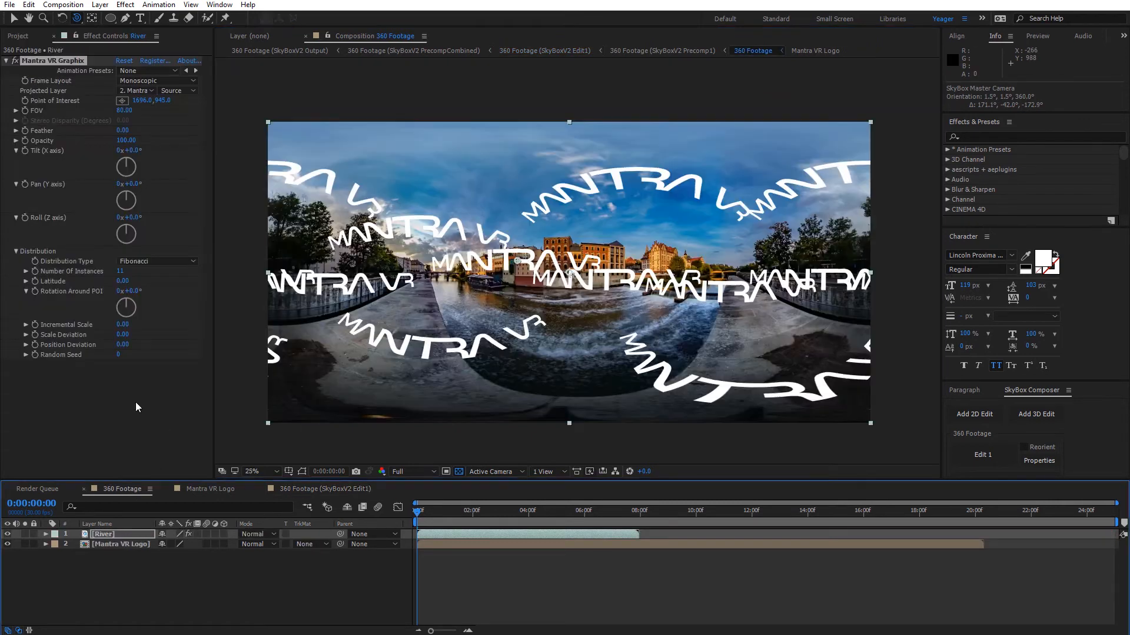
# Keep Fibonacci as the Distribution Type.
pyautogui.click(156, 262)
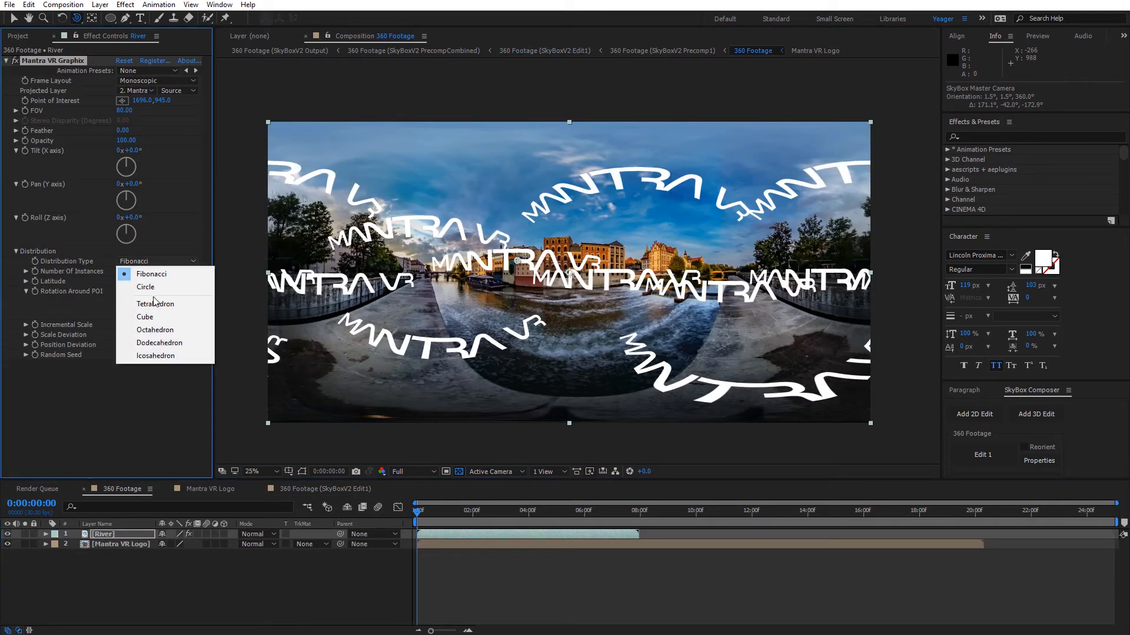
pyautogui.moveTo(70, 280)
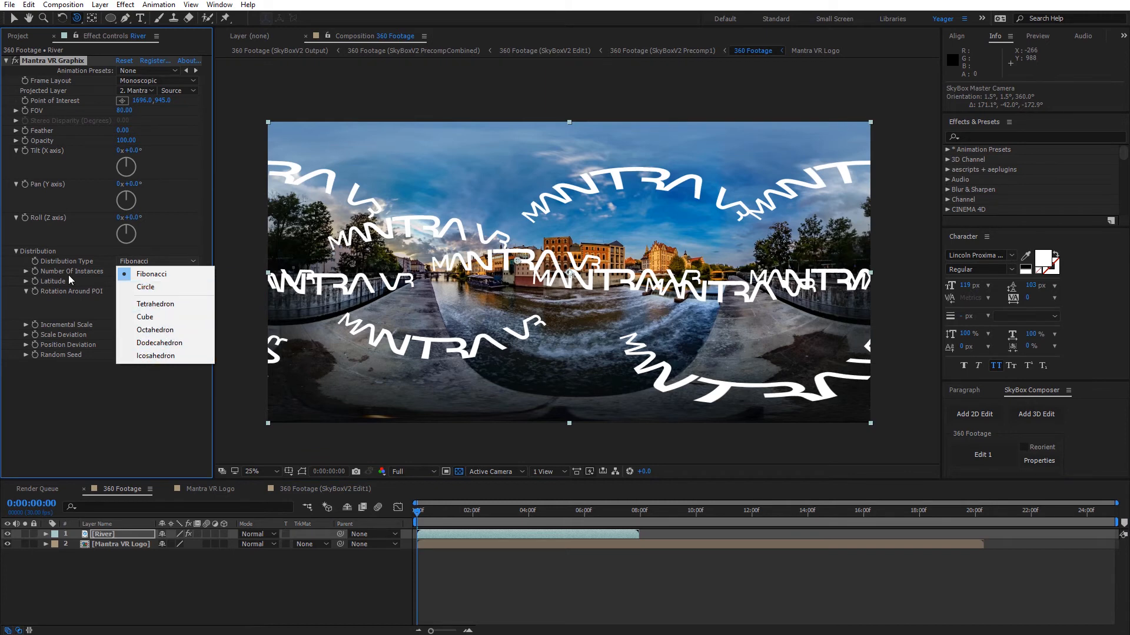
pyautogui.click(151, 274)
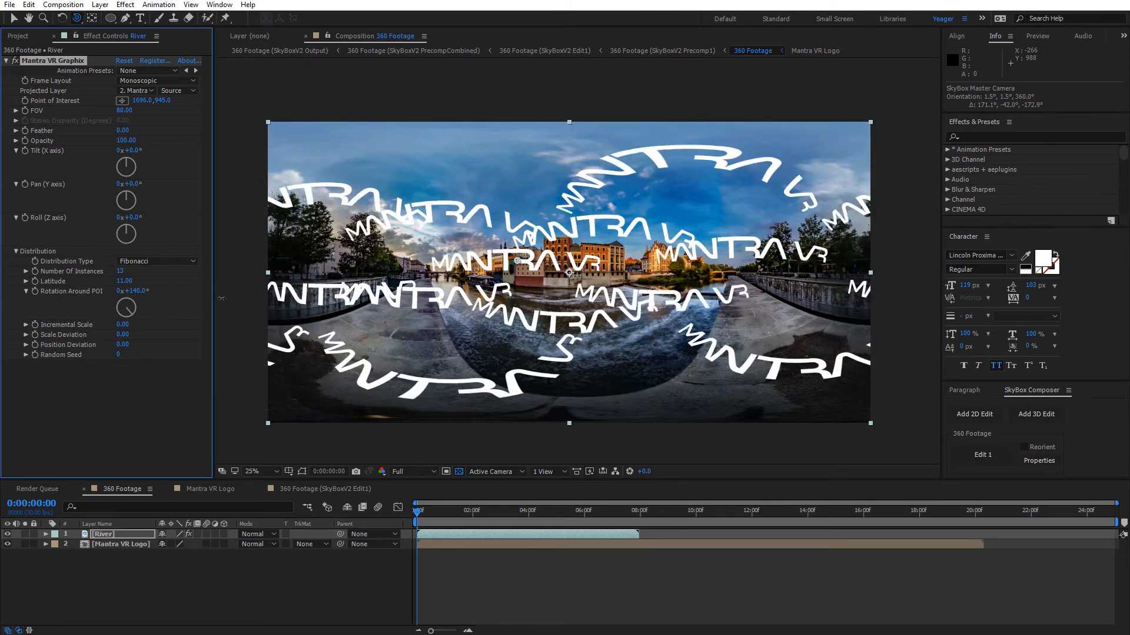
# Scrub Incremental Scale, then reset it to 0.00.
pyautogui.moveTo(125, 324); pyautogui.dragTo(108, 331)
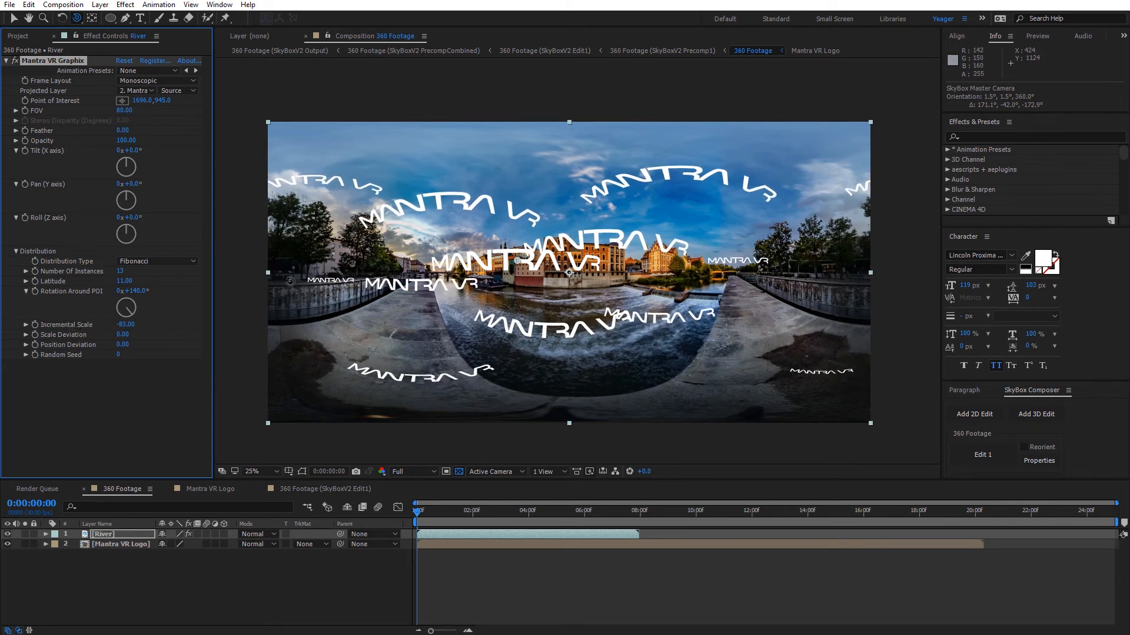
pyautogui.moveTo(518, 266)
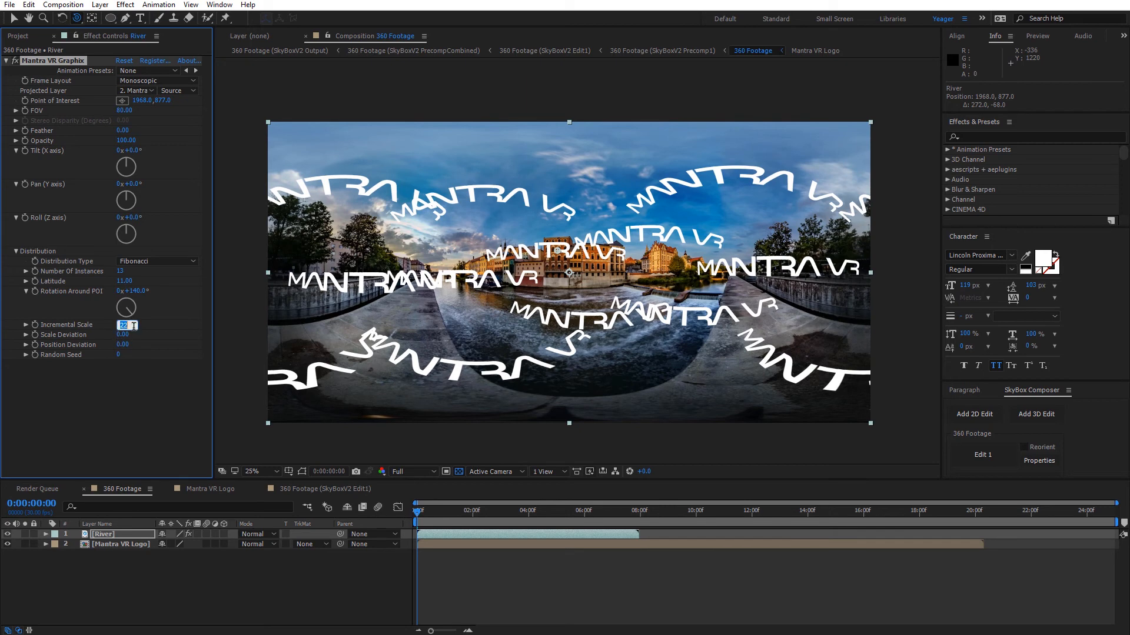
pyautogui.write('0.00')
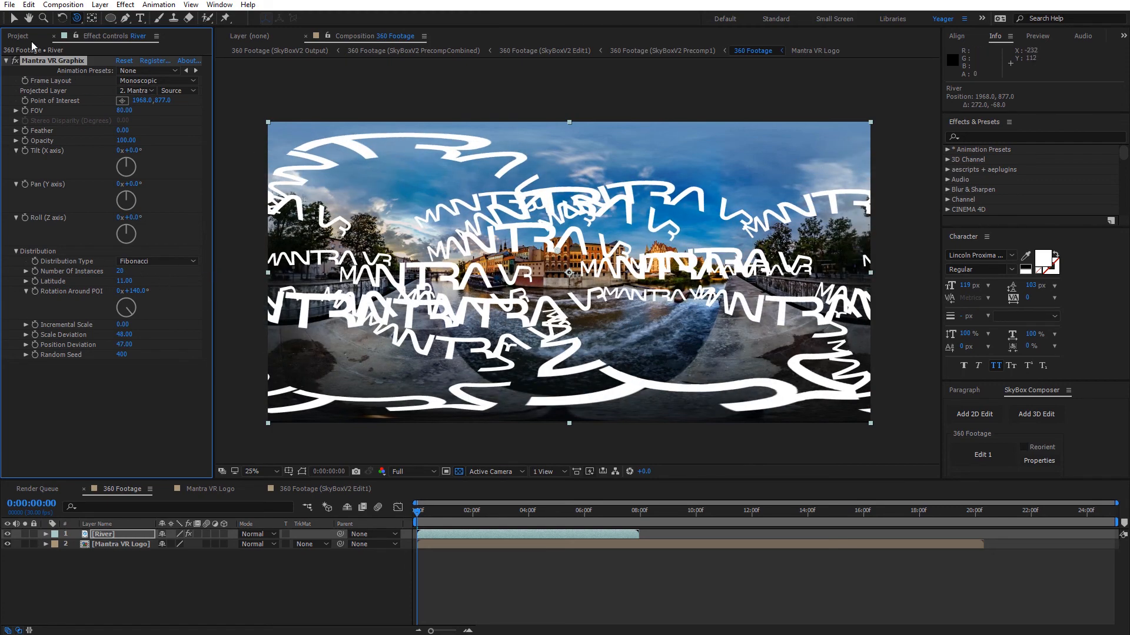
# Nudge the Point of Interest to 1900, 901 to shift the logo cluster.
pyautogui.moveTo(591, 274); pyautogui.dragTo(526, 281)
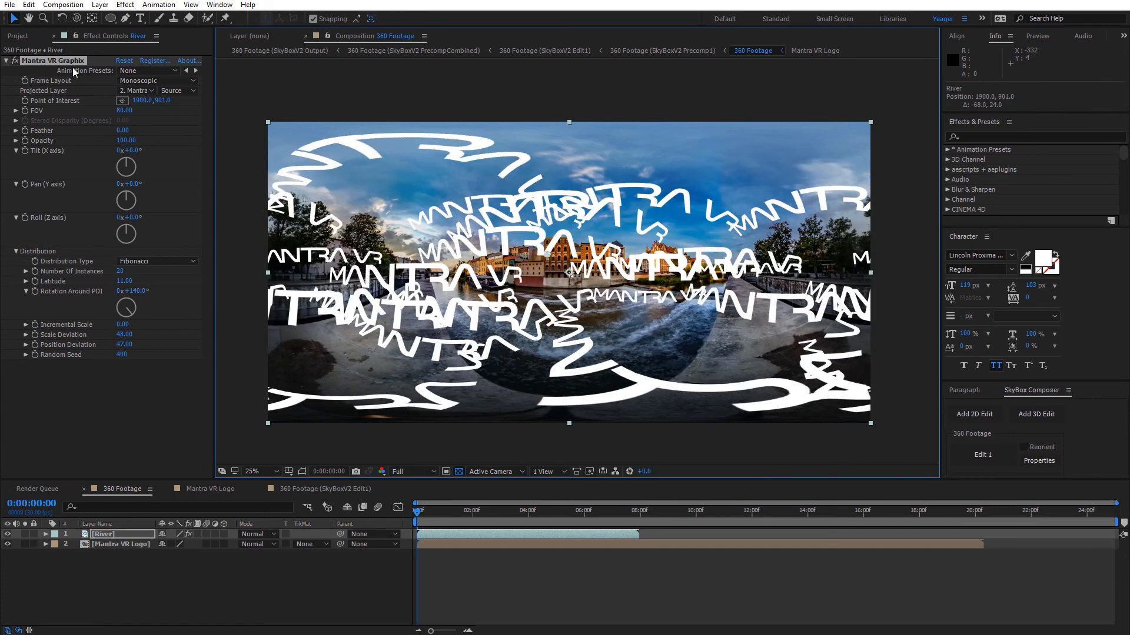
pyautogui.doubleClick(104, 533)
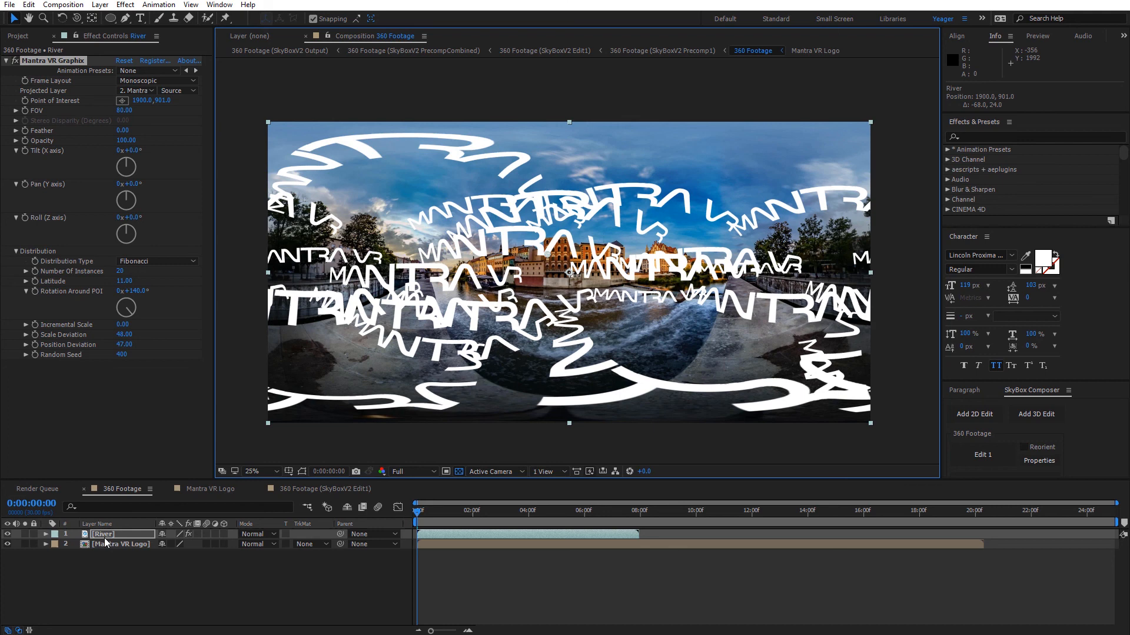
pyautogui.moveTo(129, 469)
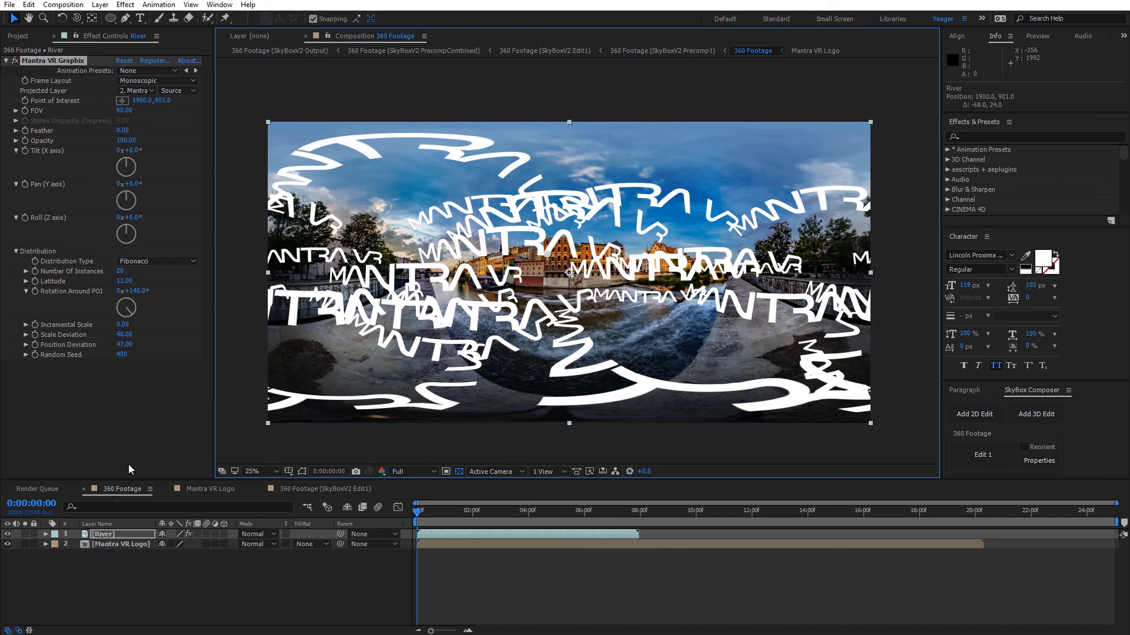